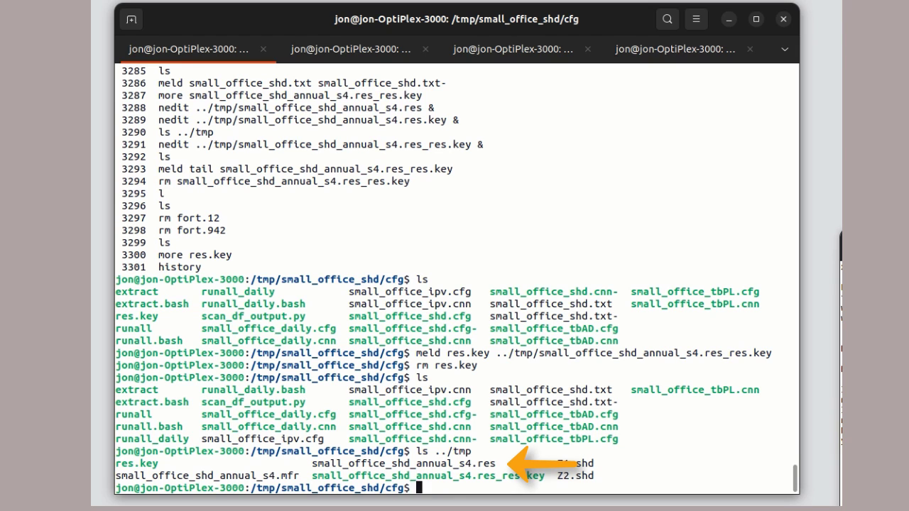
Start the results module in text mode on ../tmp/small_office_shd_annual_s4.res with the key option.
text(res -mode text -fi)
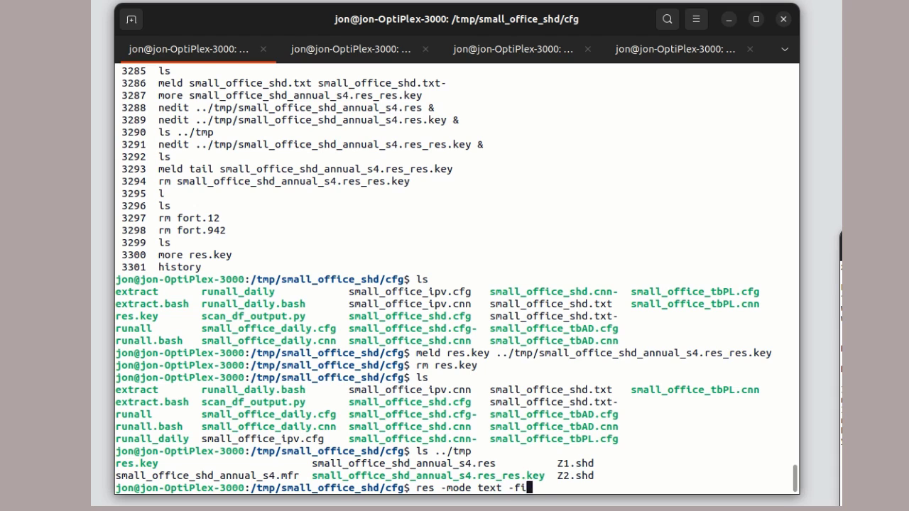
text(le ../tmp/small_office_shd_annual_s4.)
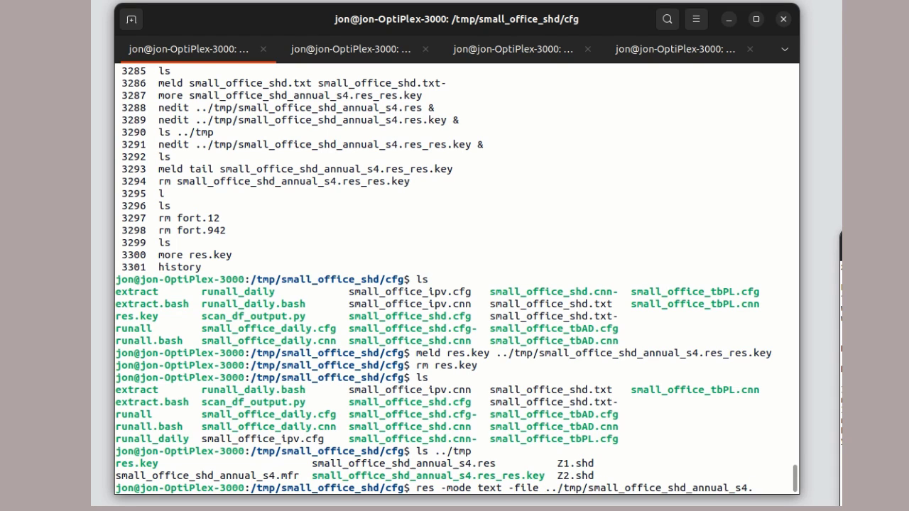
text(res)
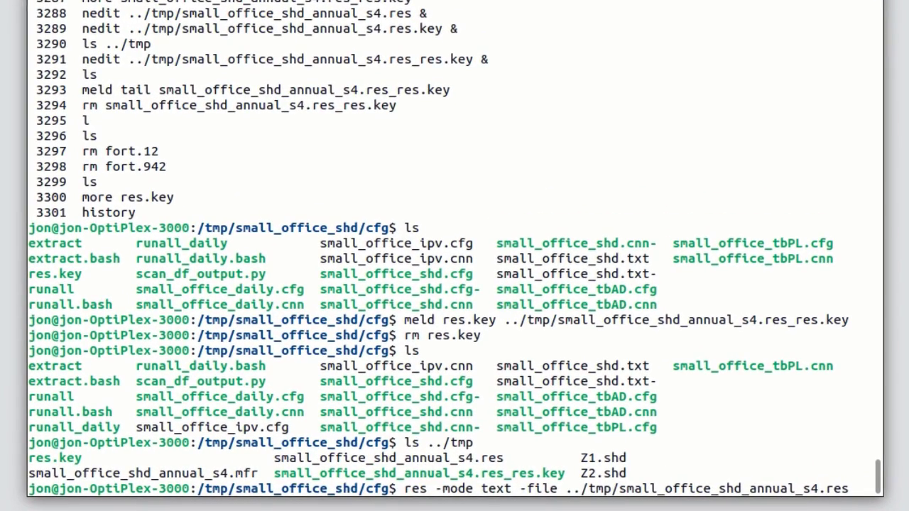
text(-k)
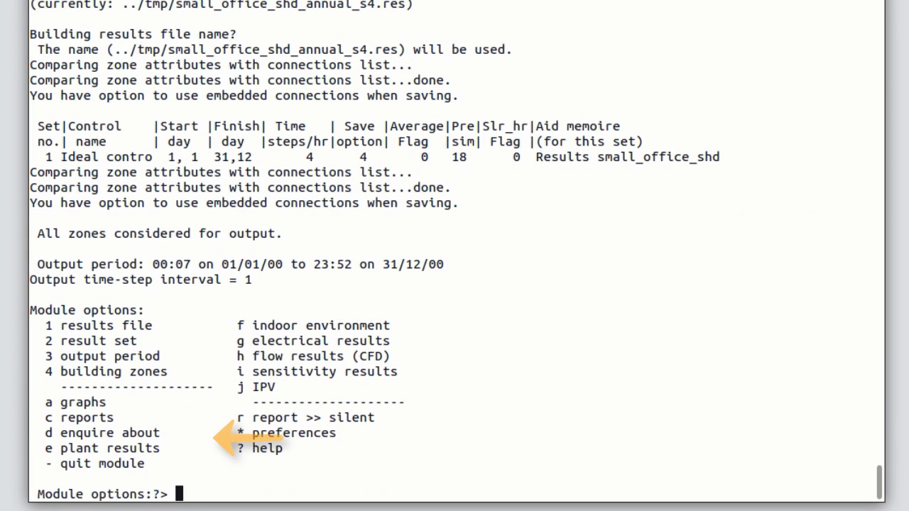
Send the enquiry output to the file small_office_shd.txt.
text(d)
text(>)
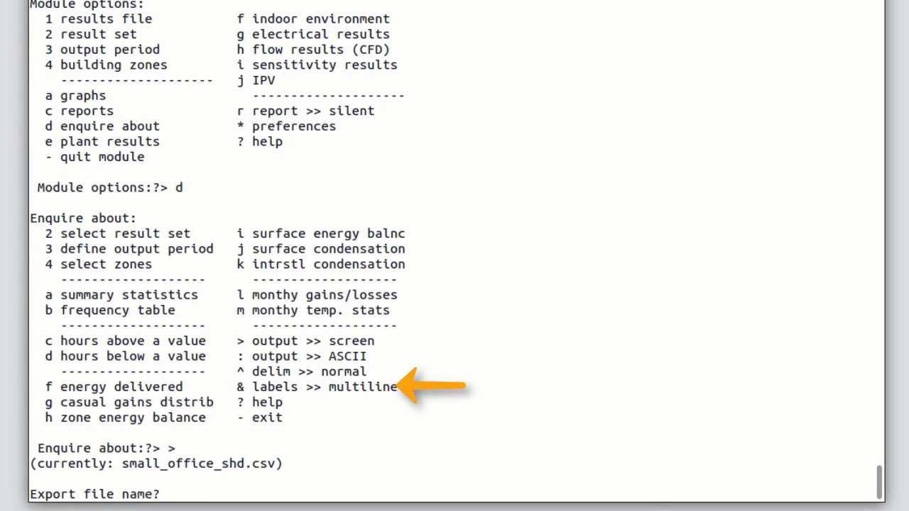
text(small_offi)
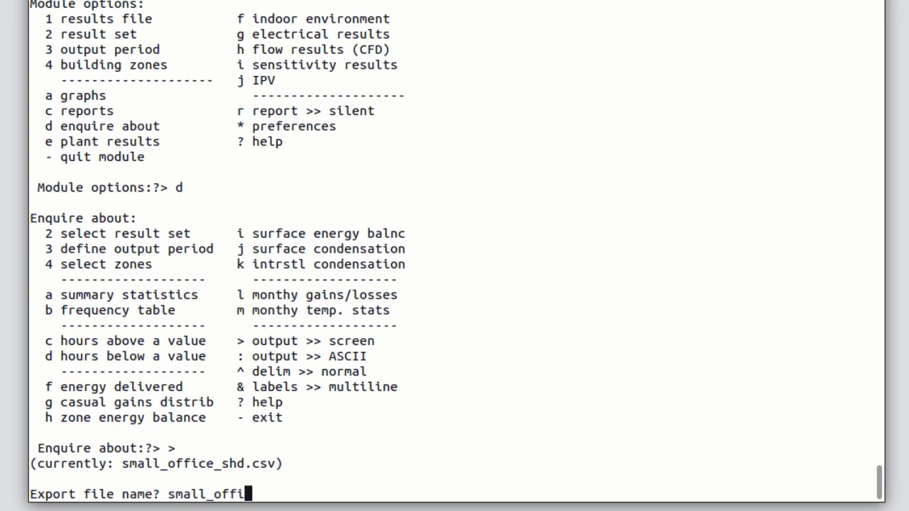
text(ce_shd.txt)
text(a)
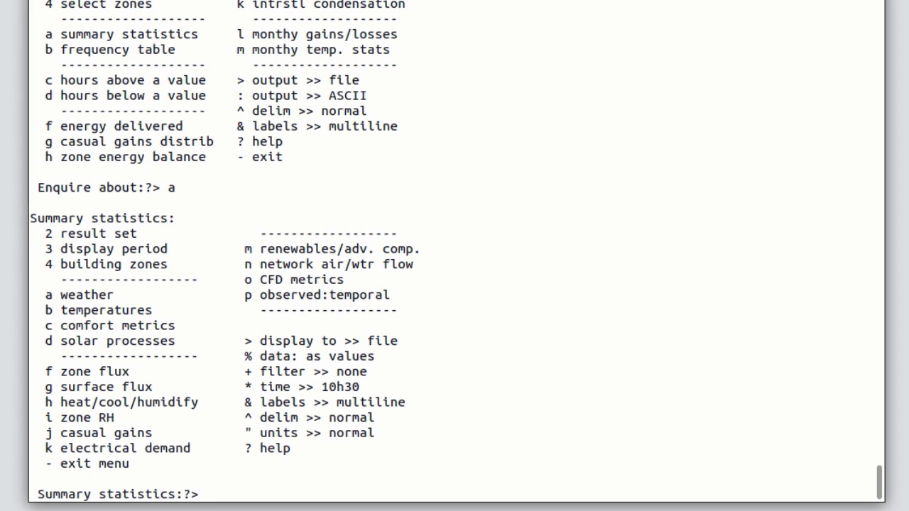
Write summary statistics and monthly gains/losses, close the export, and quit the results module.
text(b)
text(a)
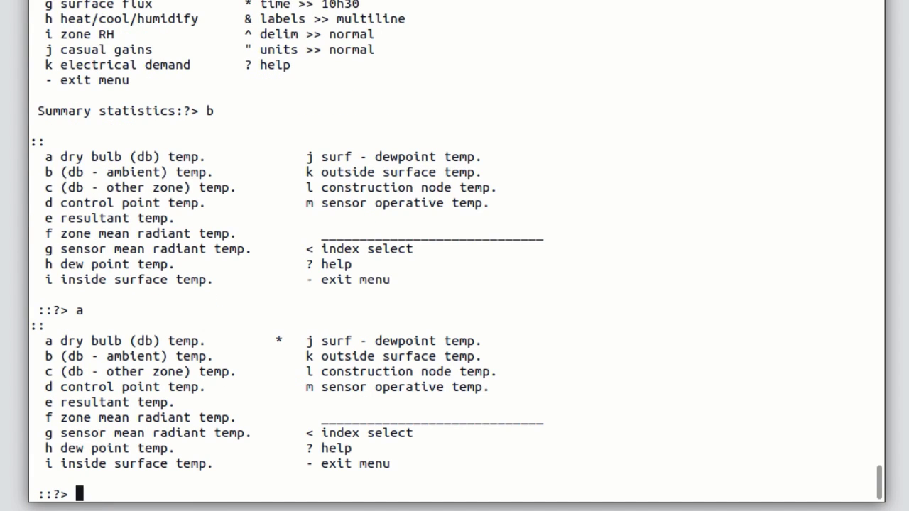
text(-)
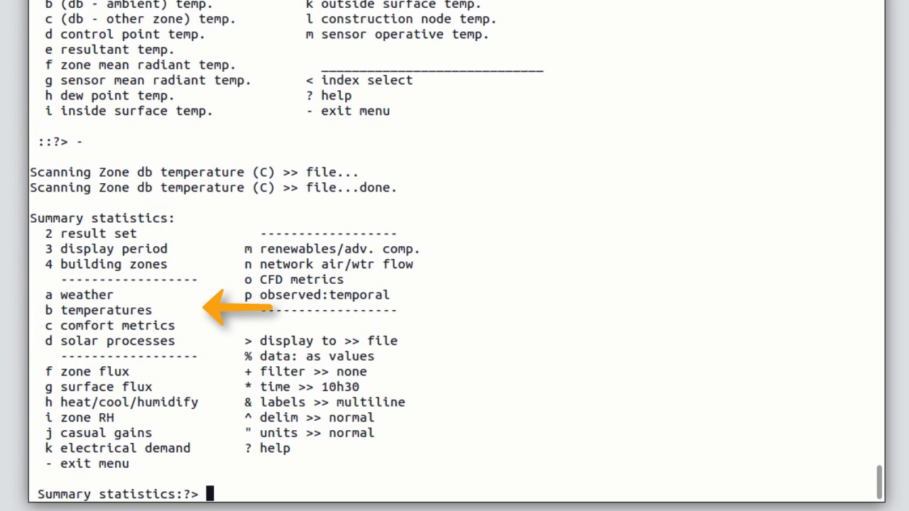
text(b)
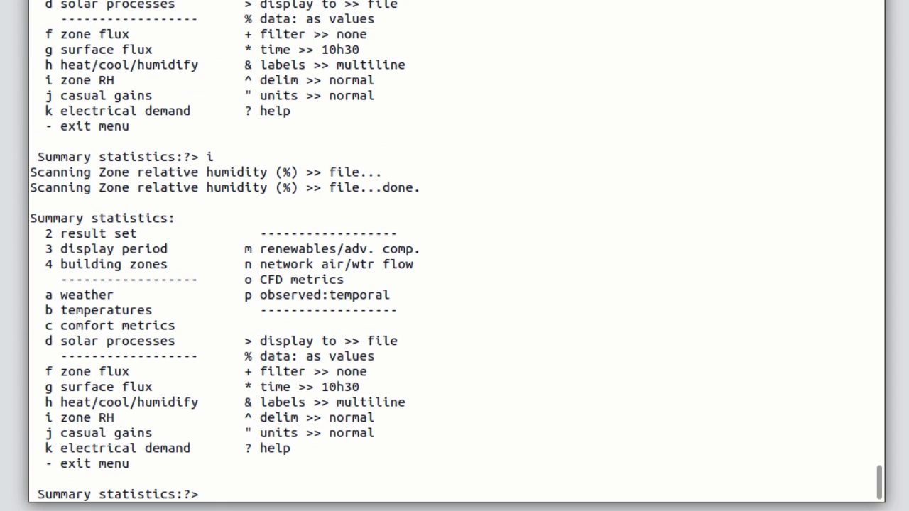
text(-)
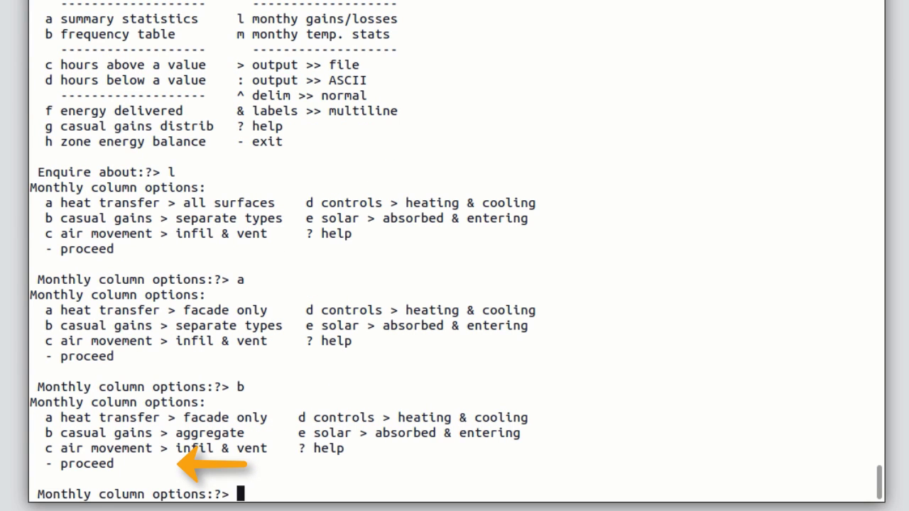
text(-)
text(a)
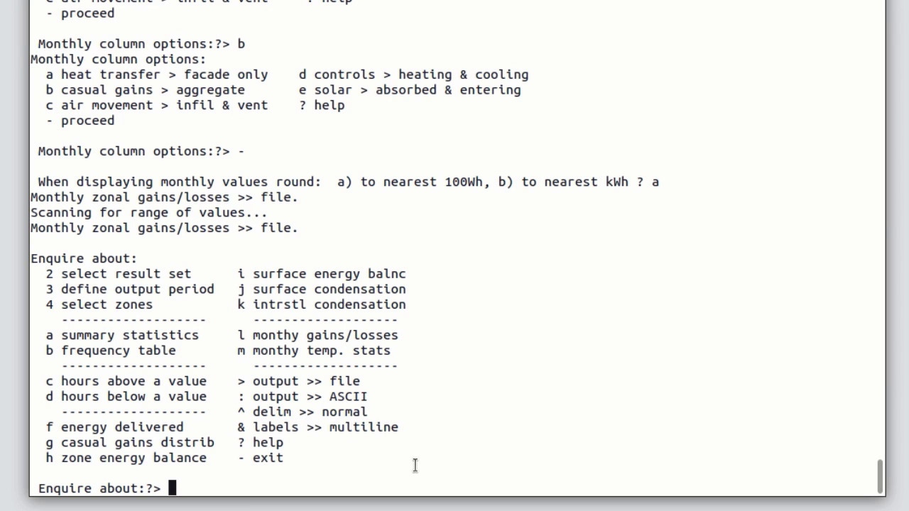
text(>)
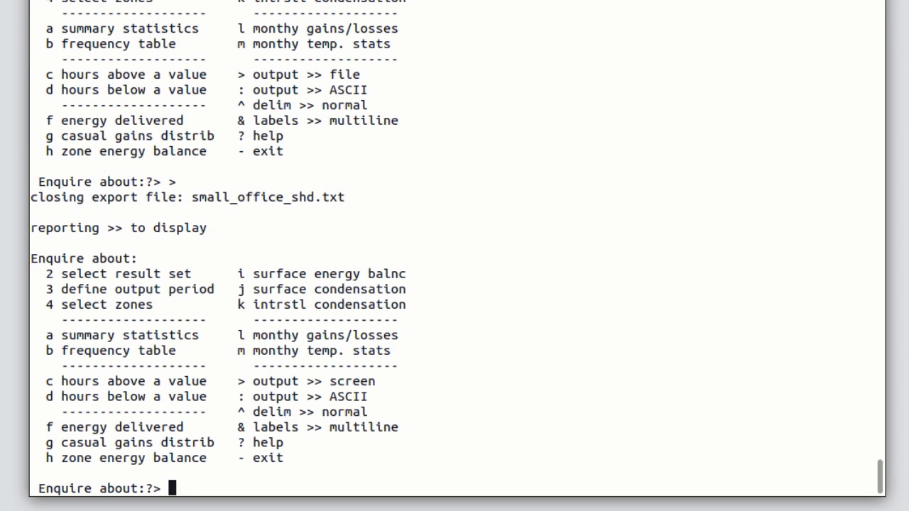
text(-)
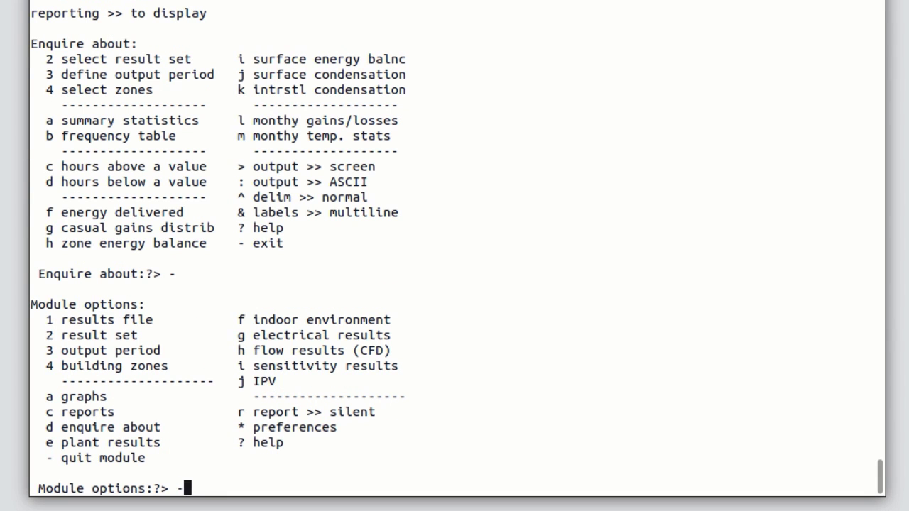
key(Return)
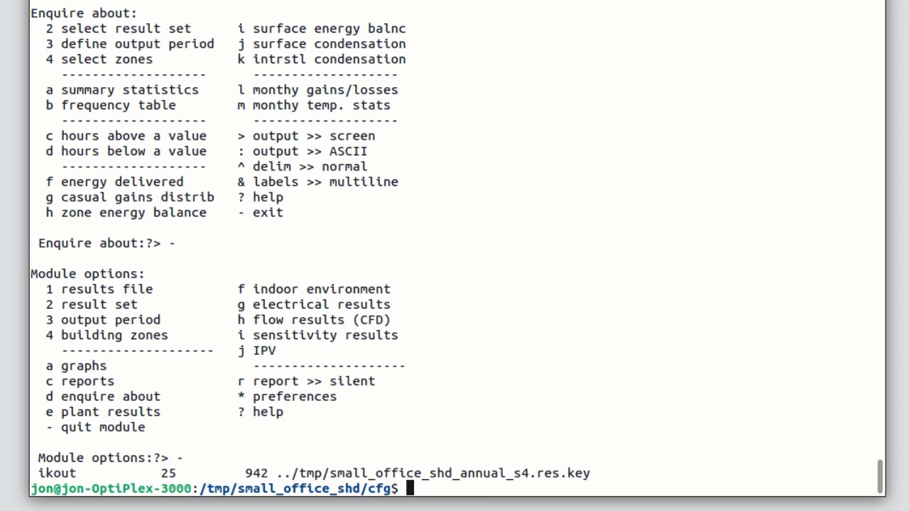
text(ls -ltr)
text(nedi)
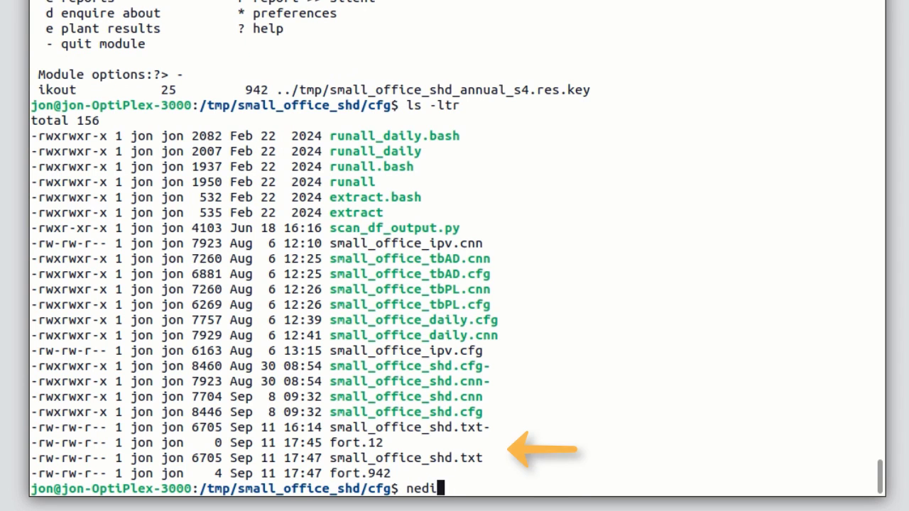
double_click(406, 457)
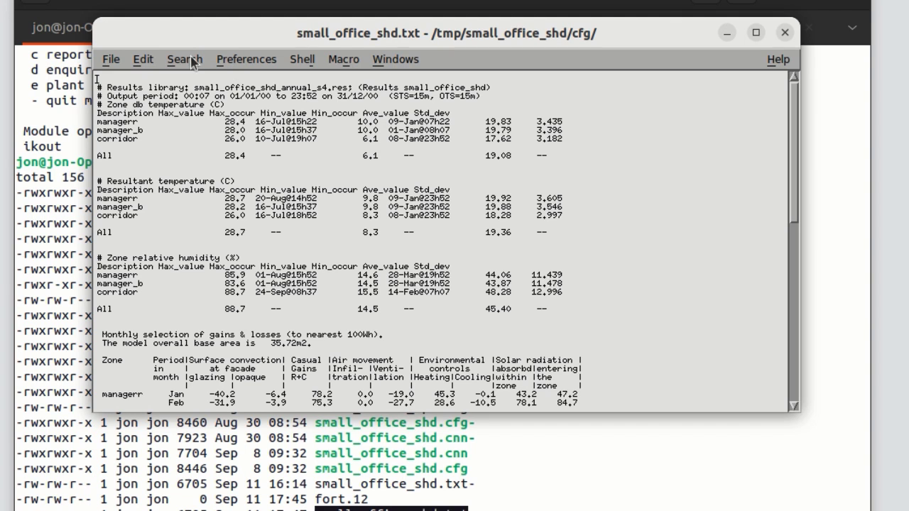
mouse_move(375, 191)
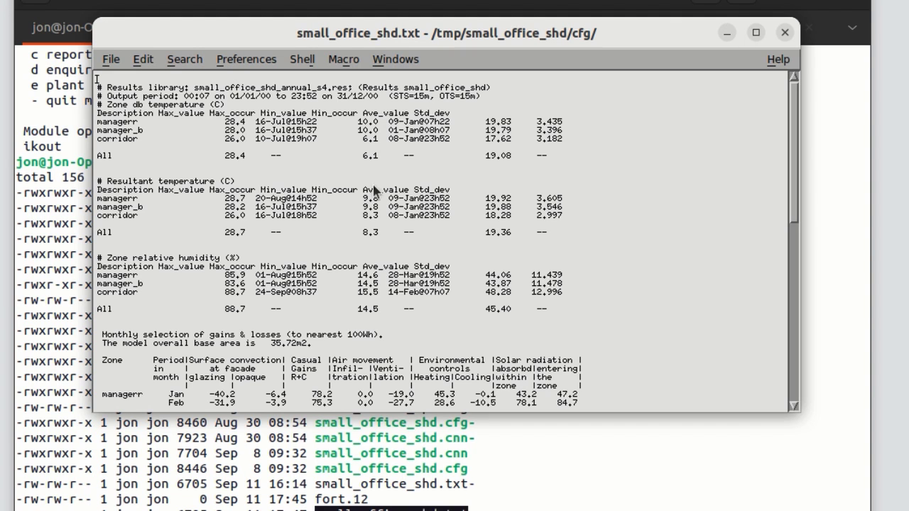
scroll(down, 3)
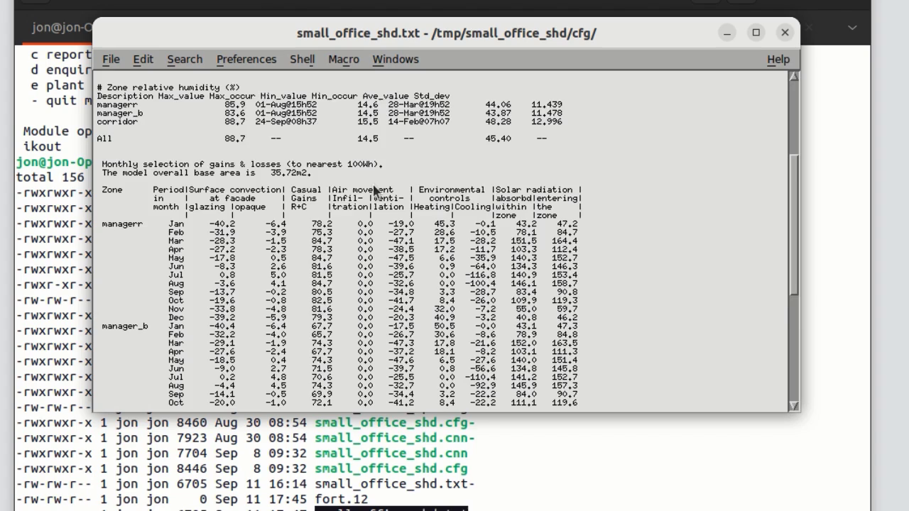
scroll(down, 3)
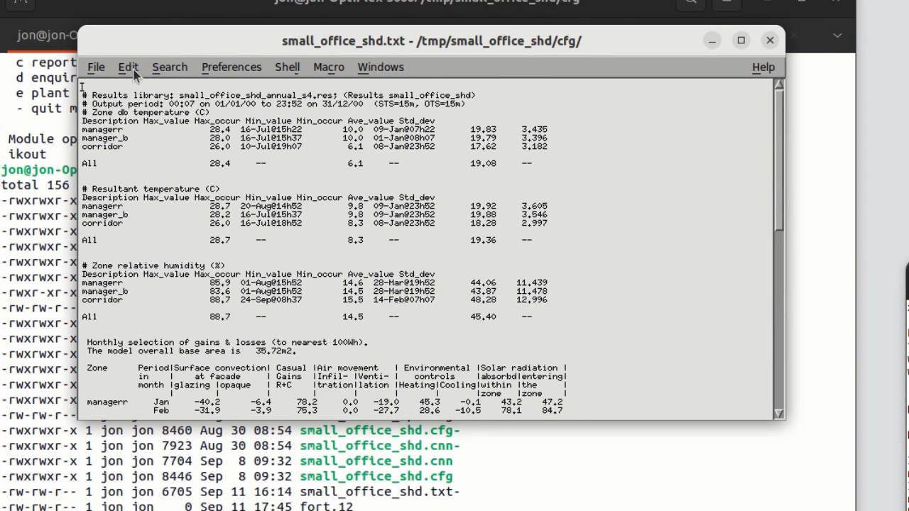
click(96, 66)
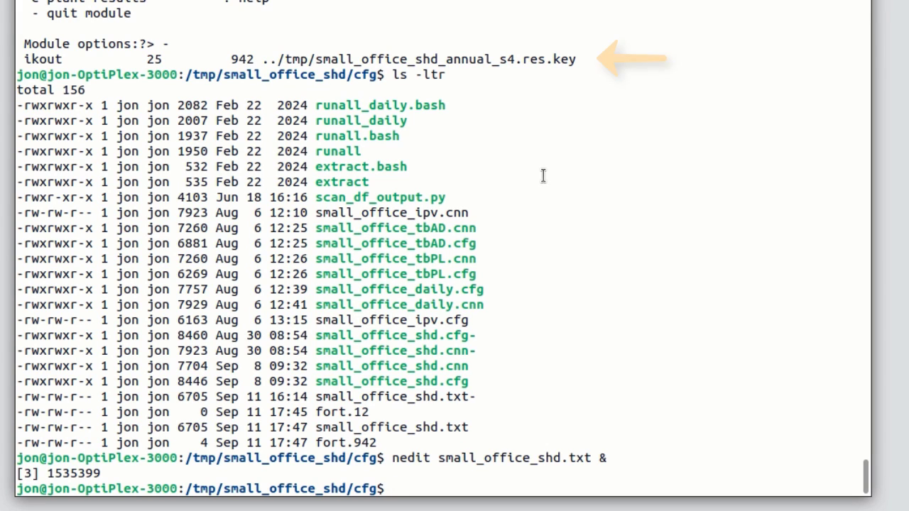
Copy the .res.key file into cfg, rename the export small_office_shd.txt_manual, and rerun extraction.
text(cp)
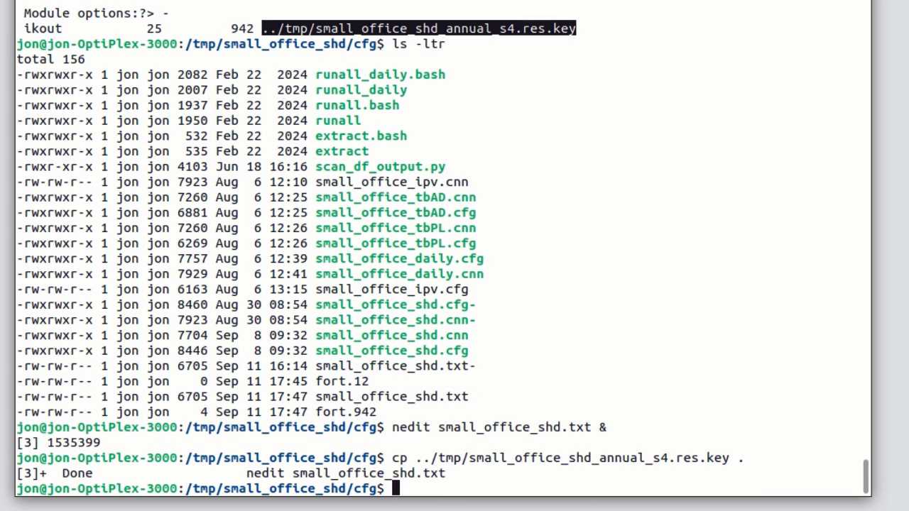
text(mv)
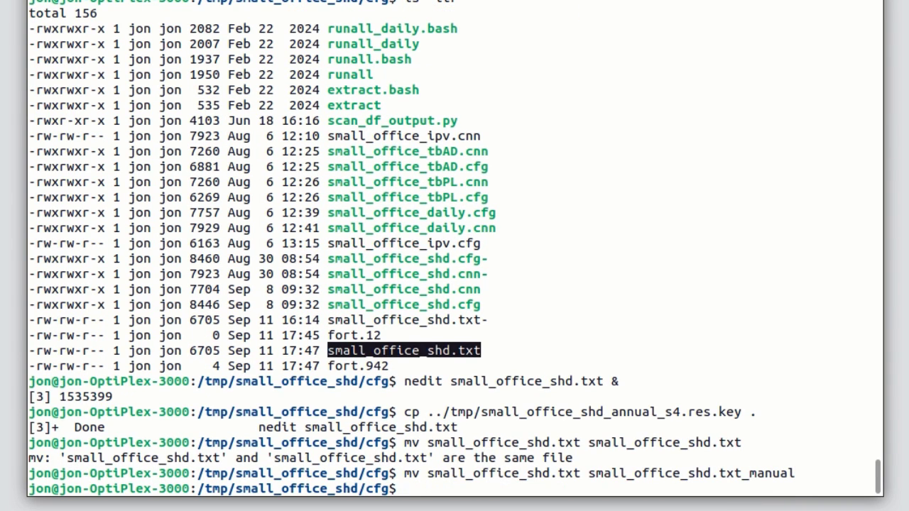
text(./small_office_s)
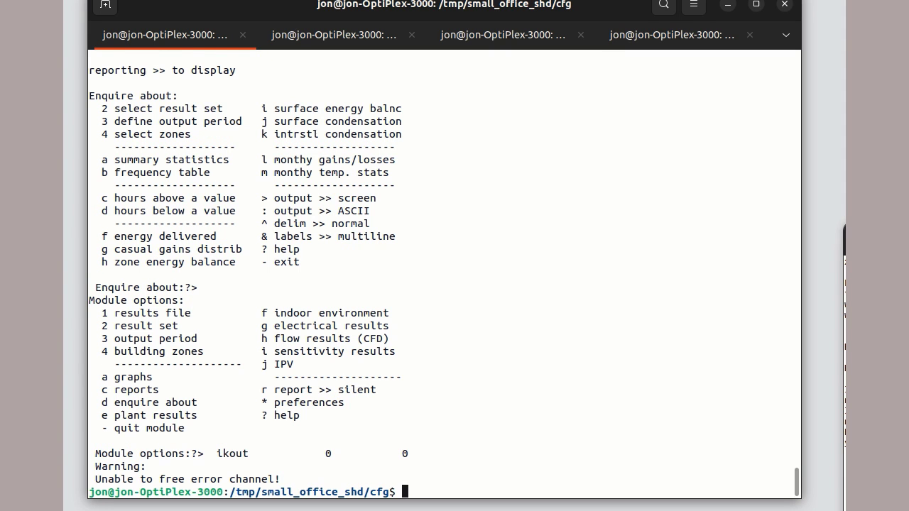
Diff small_office_shd.txt against small_office_shd.txt_manual in Meld and confirm they match.
text(meld small_office_shd.txt small_office_shd.txt_manual)
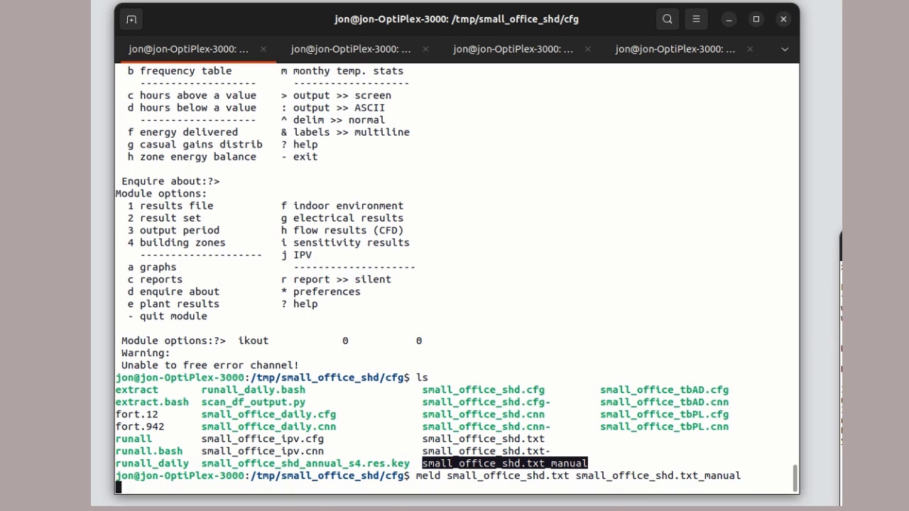
key(Return)
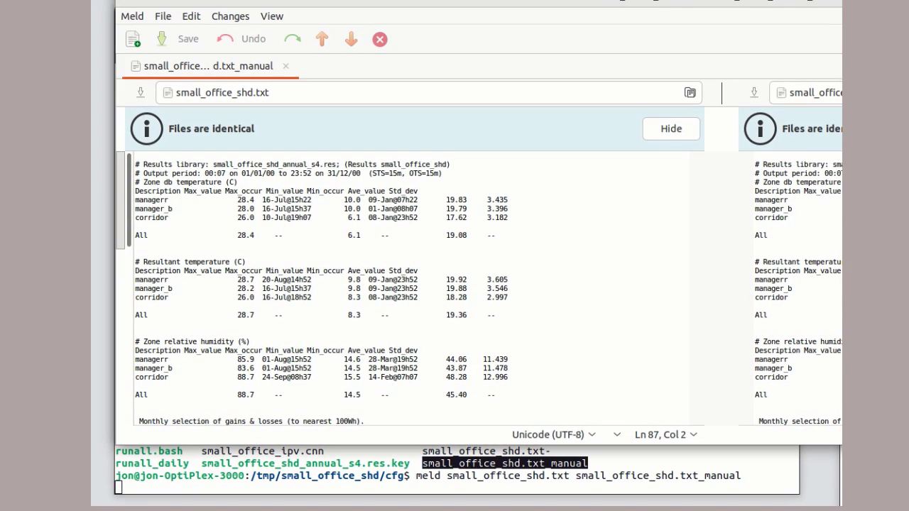
mouse_move(404, 155)
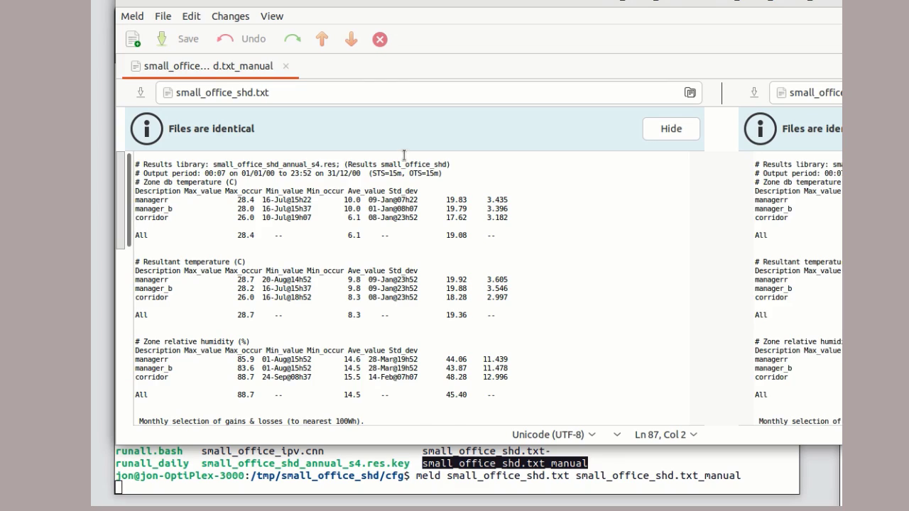
scroll(down, 3)
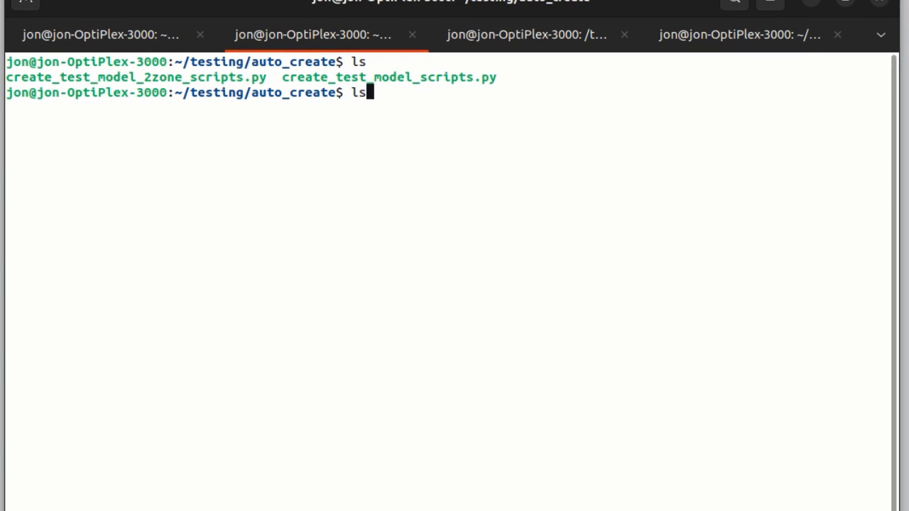
Run create_test_model_scripts.py for exercise1 as first_exercise at latitude 52.5, longitude -0.5.
text(python3 ./create_test_model_scripts.py -r exercise1 -s first_exercise -l 52.5 -g -0.5 -a 66.5 -y 2024)
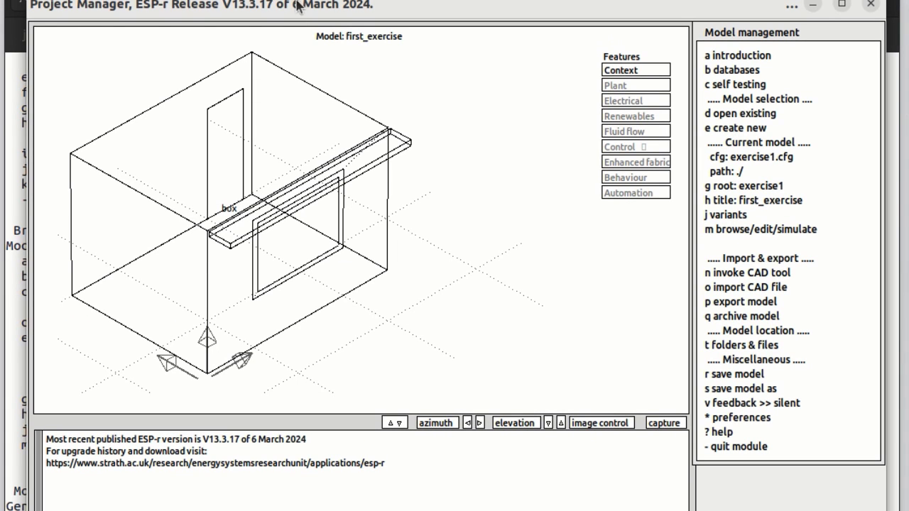
mouse_move(298, 59)
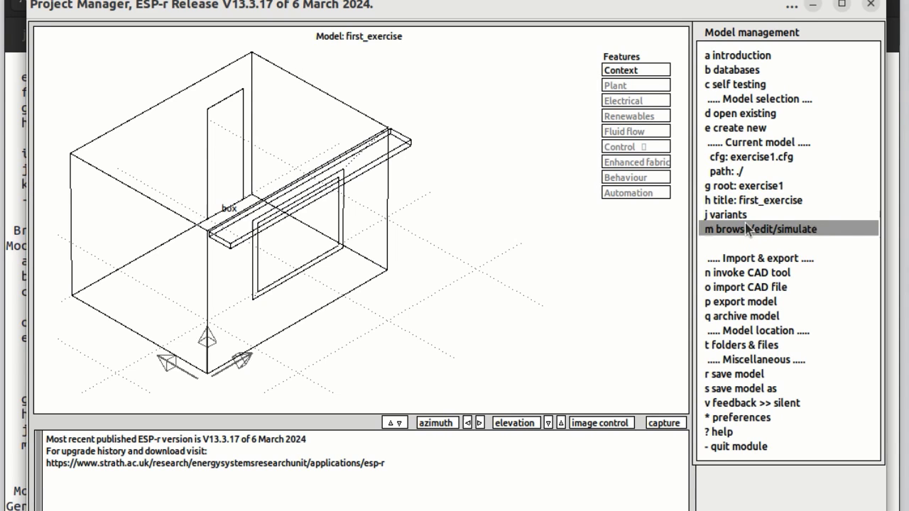
View the box zone's geometry and surfaces, back out of ESP-r, and list the folder.
click(759, 228)
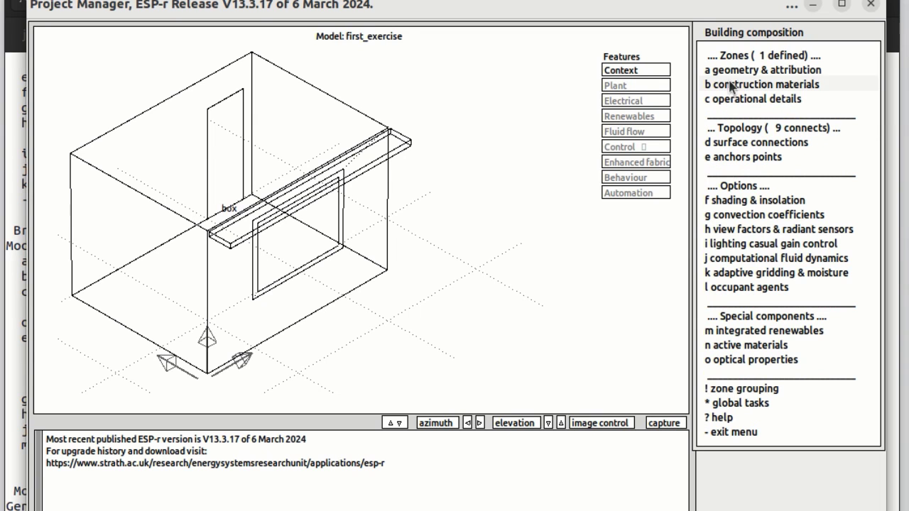
click(763, 69)
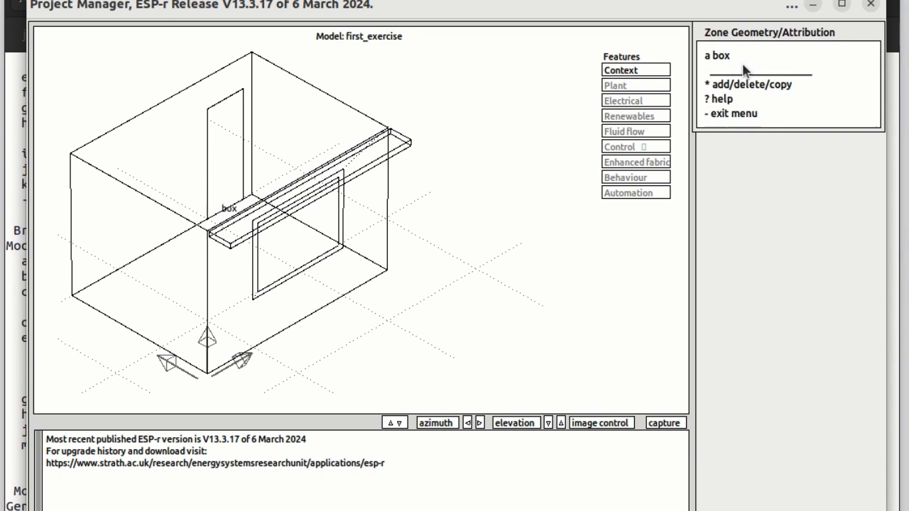
click(716, 56)
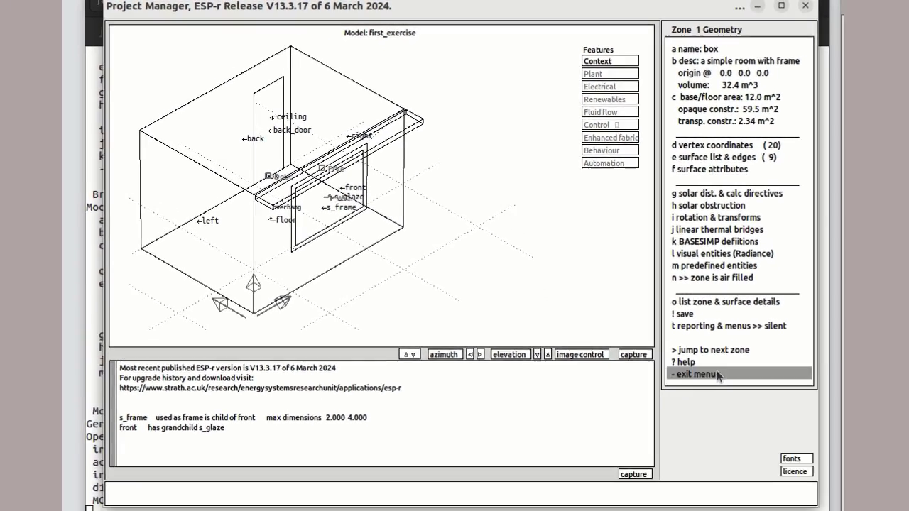
click(696, 374)
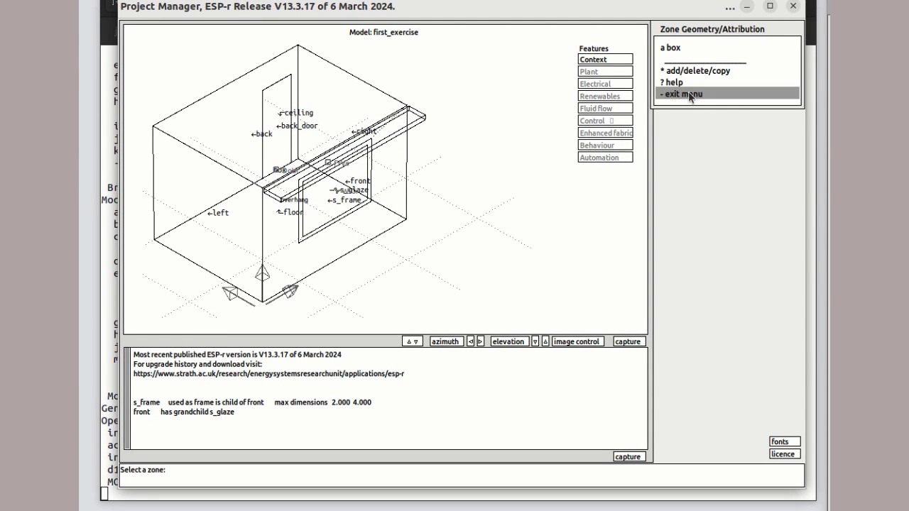
click(681, 94)
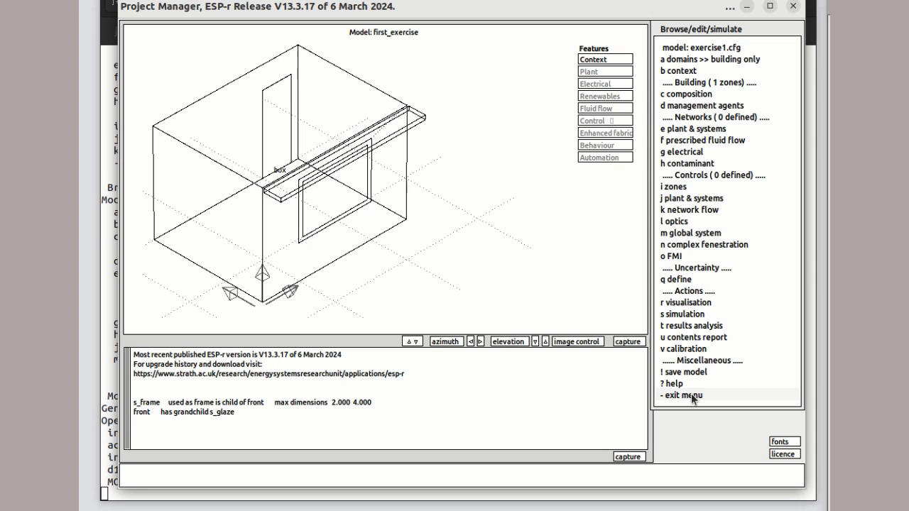
click(684, 395)
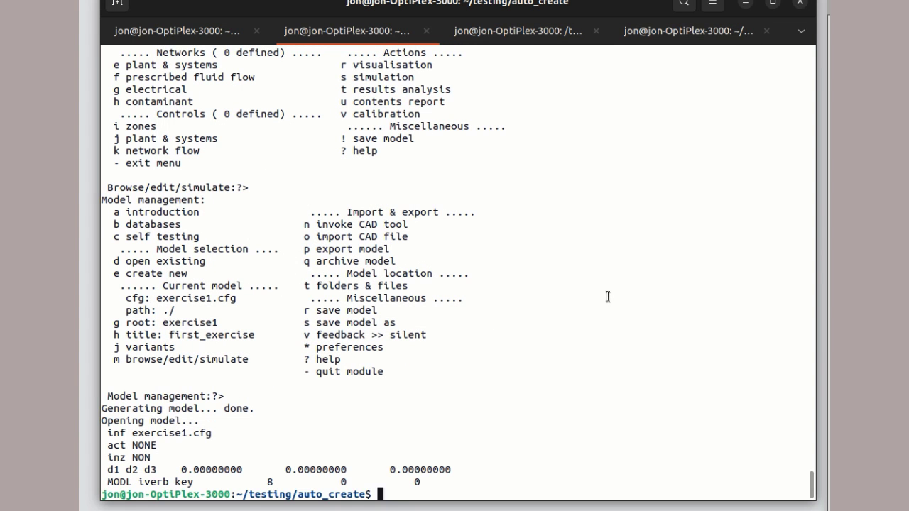
text(ls)
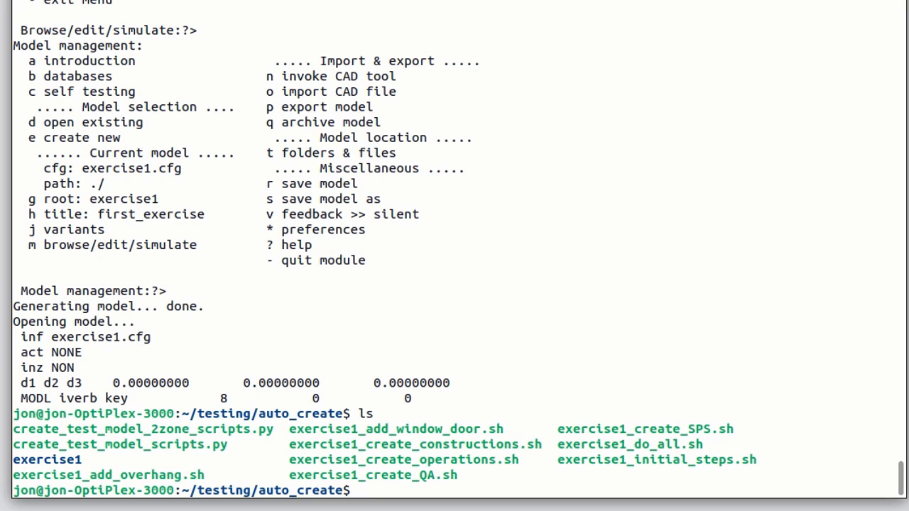
mouse_move(580, 245)
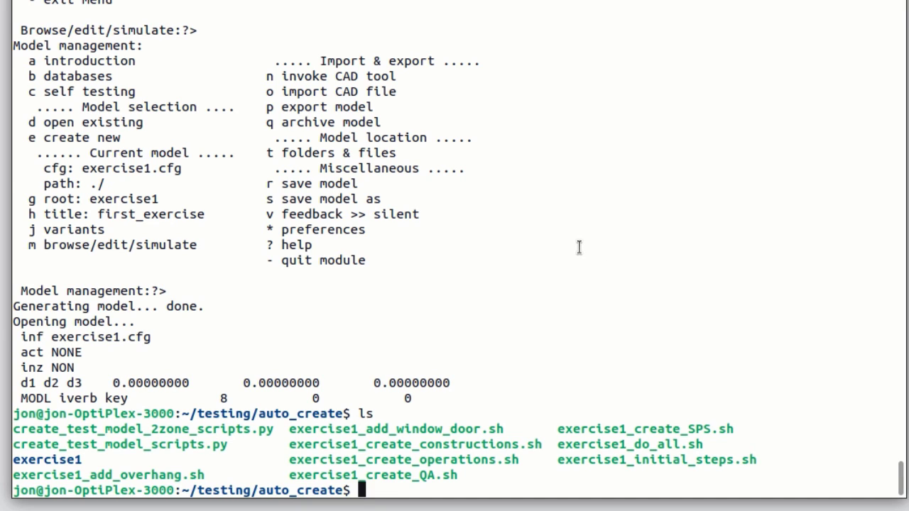
Page the create_test_model_scripts.py source with more.
text(more)
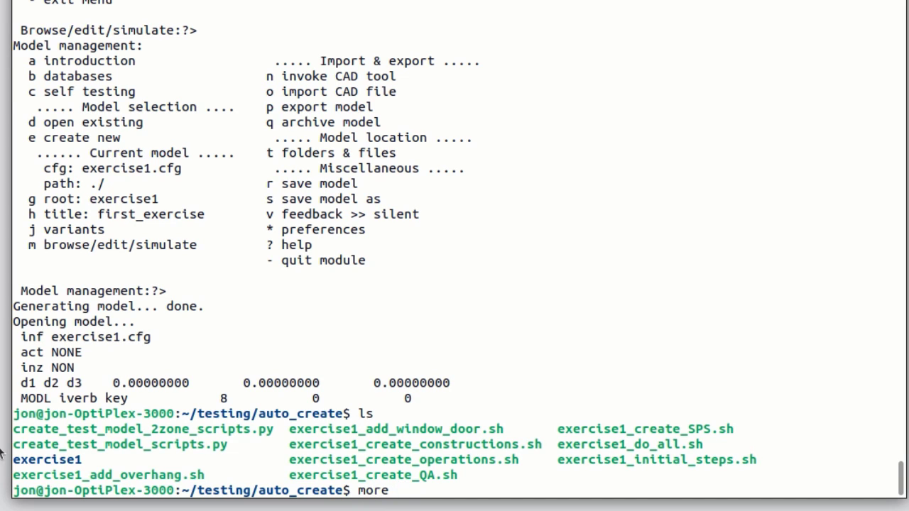
double_click(117, 444)
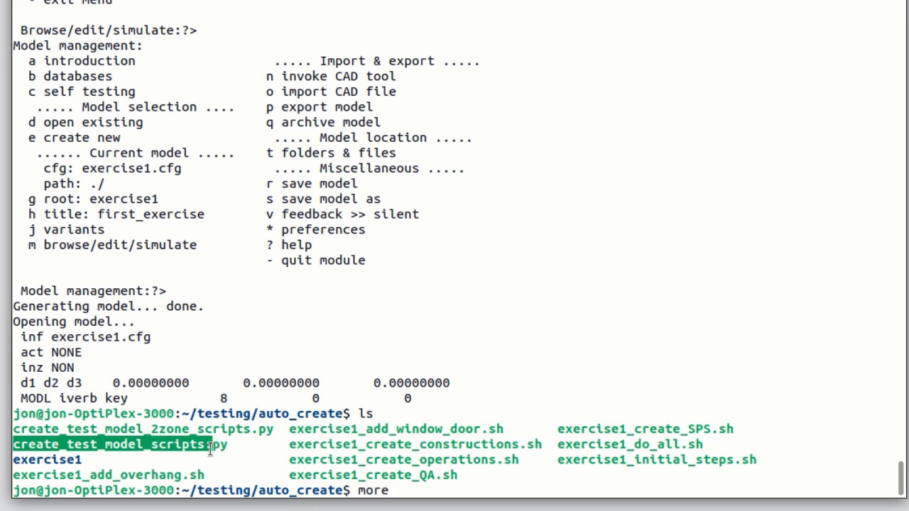
text(create_test_model_scripts.py)
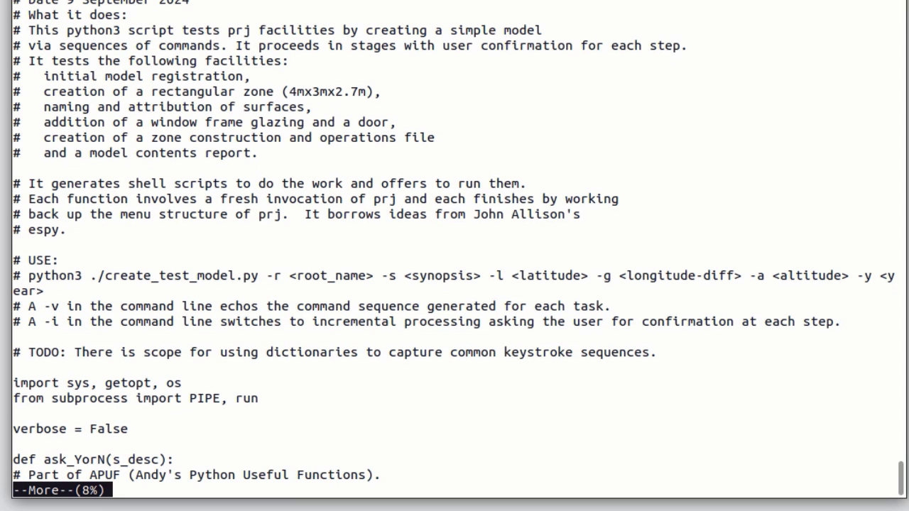
Read on through the script to the create_box_room function's command sequences.
key(space)
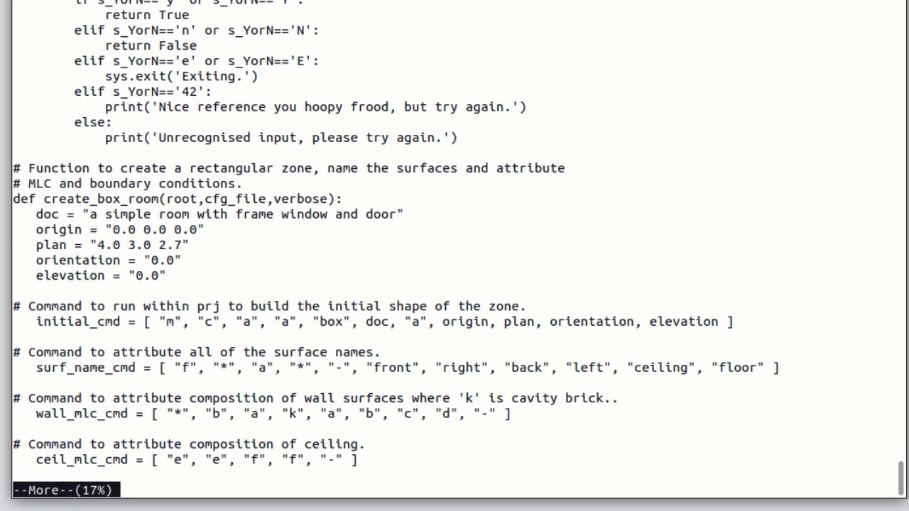
mouse_move(152, 256)
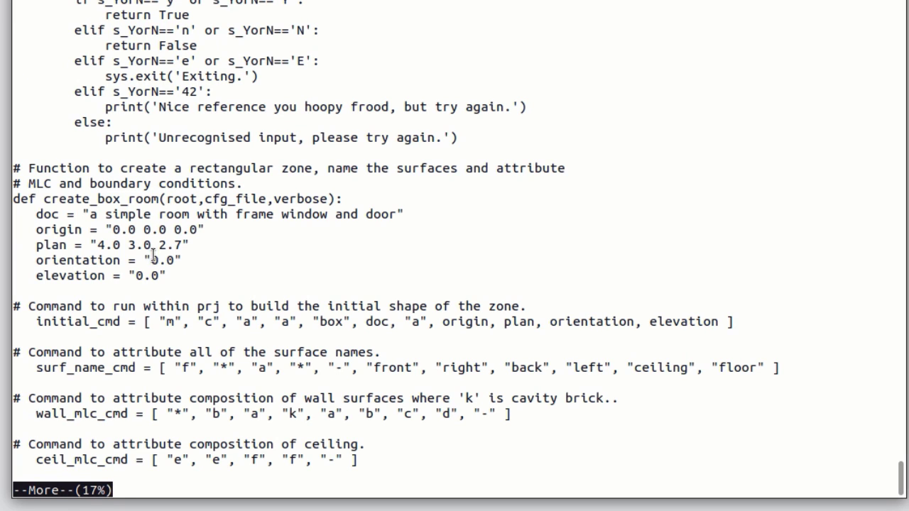
double_click(89, 199)
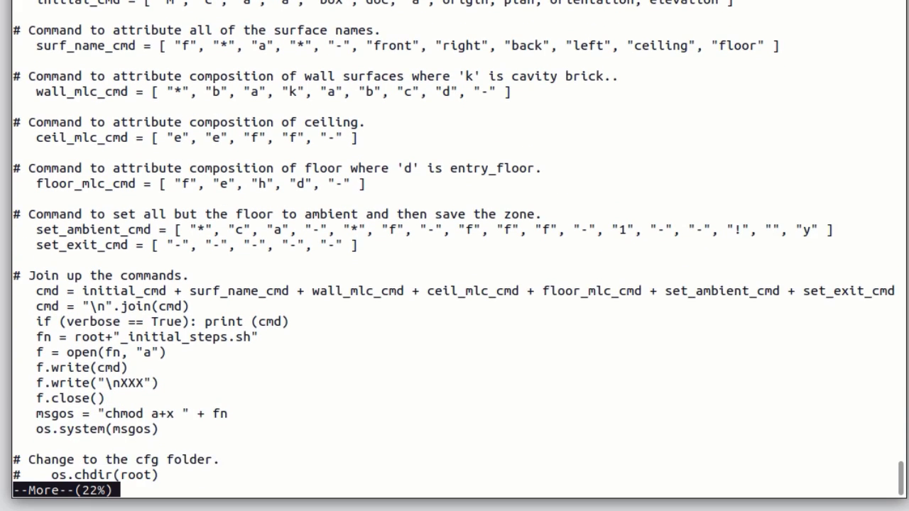
scroll(down, 3)
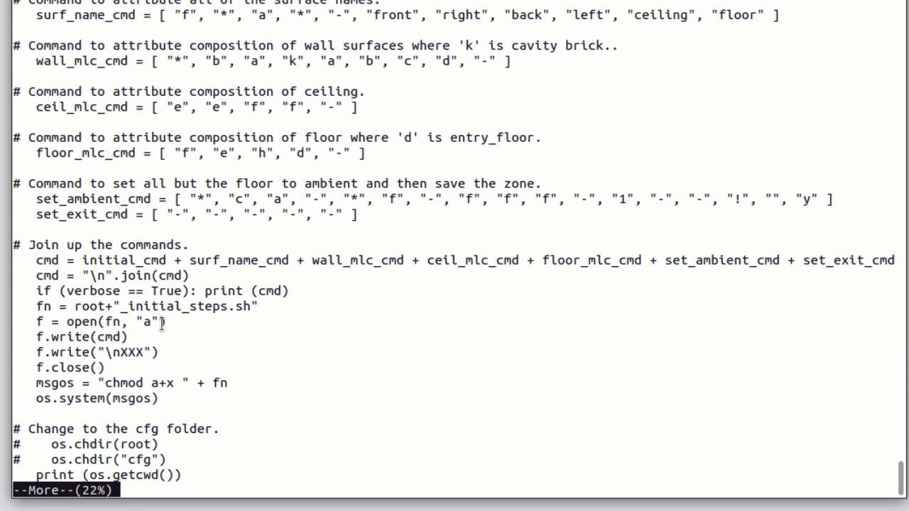
mouse_move(173, 364)
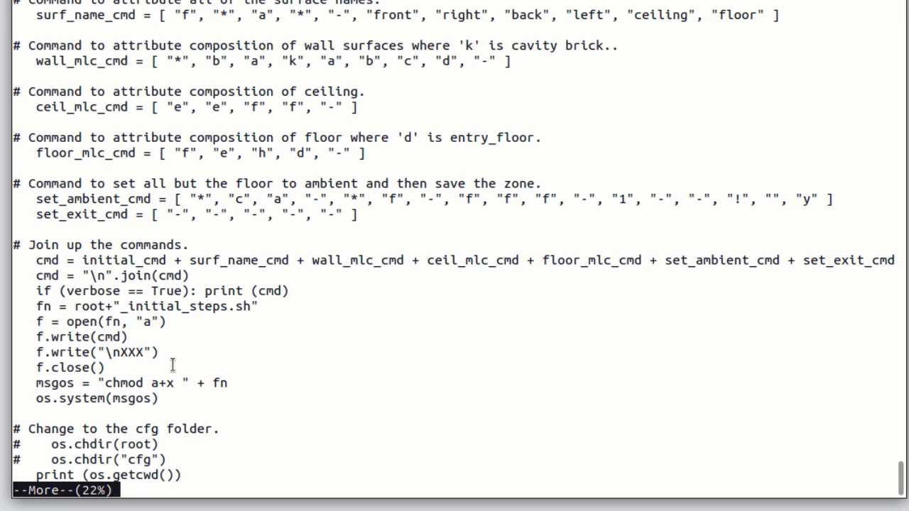
mouse_move(222, 365)
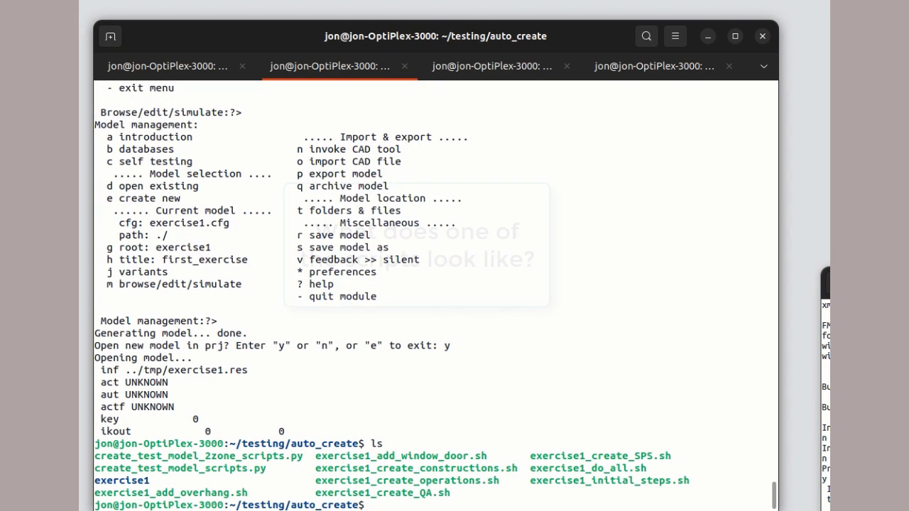
Display exercise1_create_QA.sh with more to see its QA-report command sequence.
text(more)
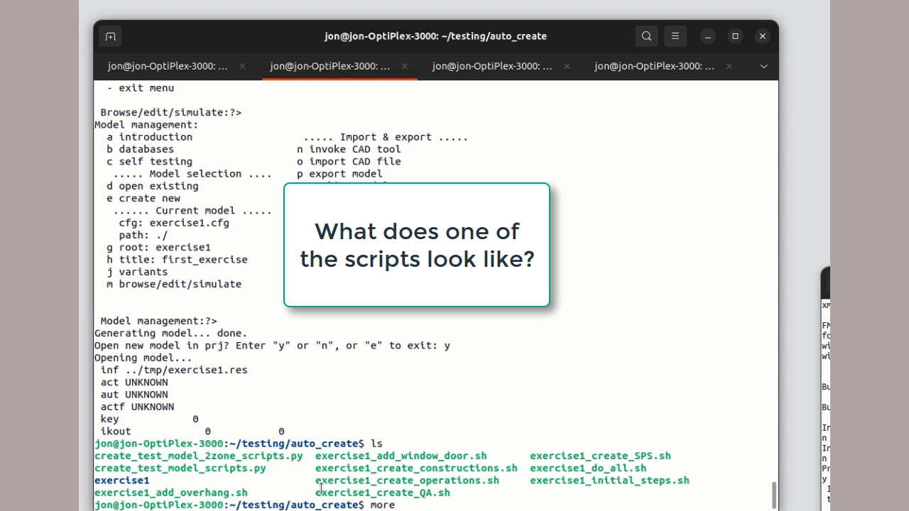
double_click(382, 492)
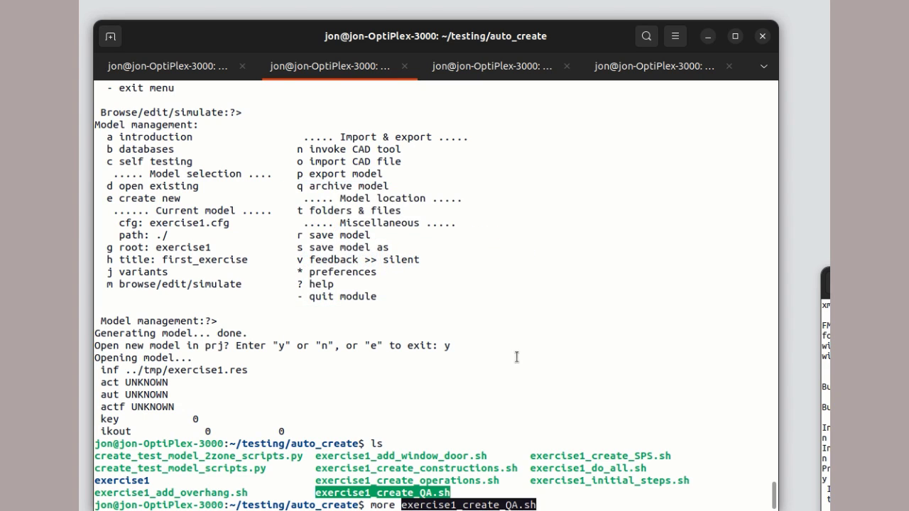
key(Return)
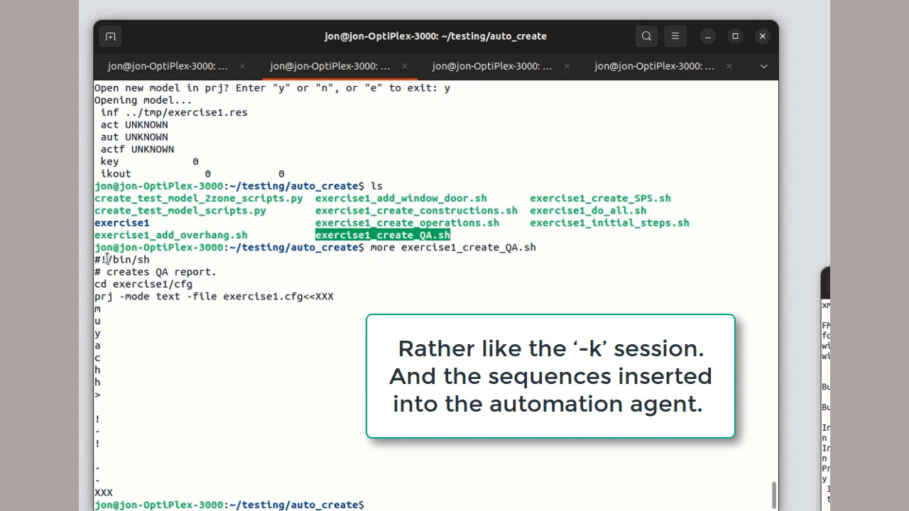
mouse_move(204, 268)
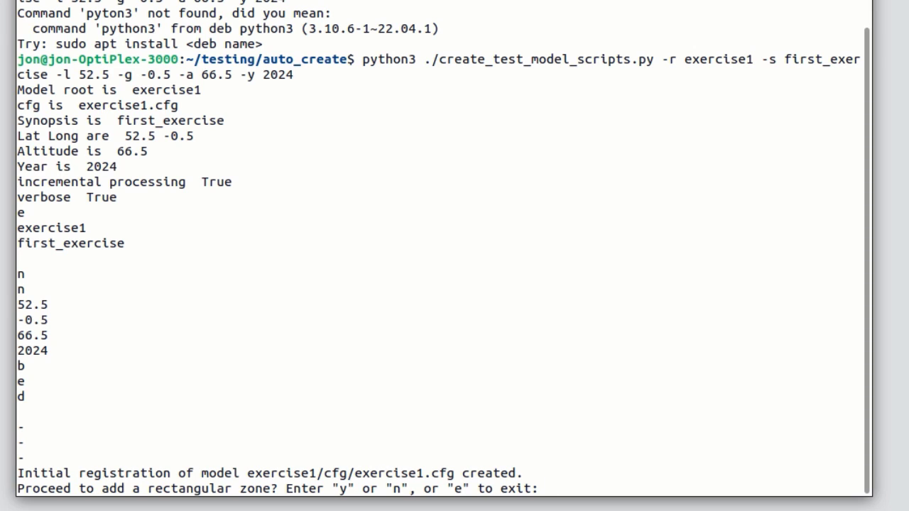
Answer yes to each prompt, rebuilding the model and opening first_exercise in prj.
text(y)
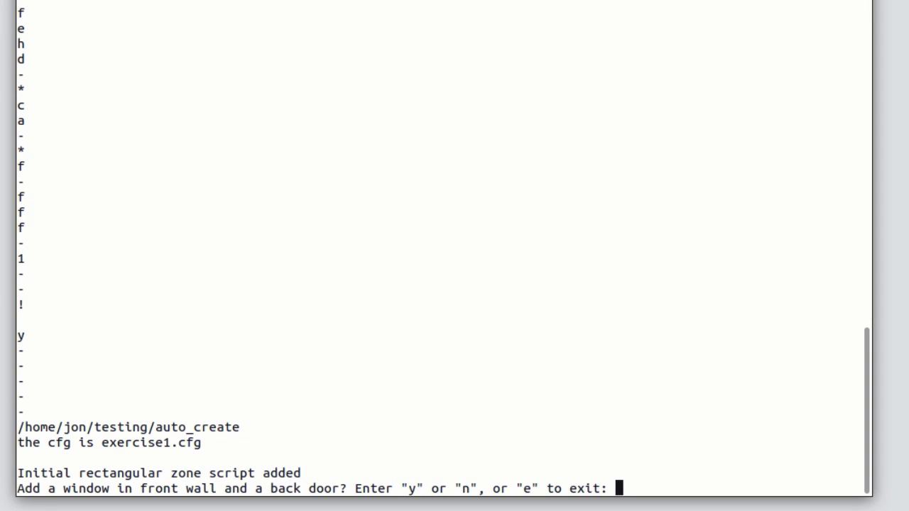
text(y" or "n", or "e" to exit:)
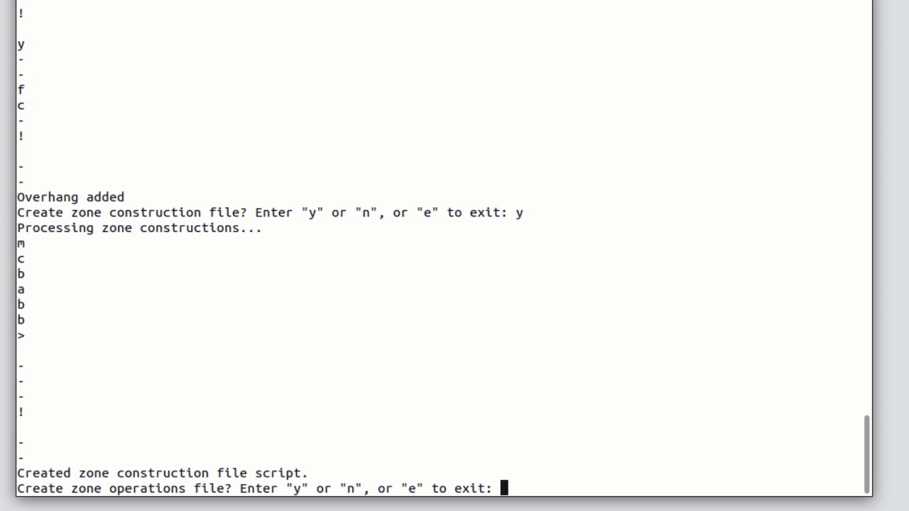
text(y)
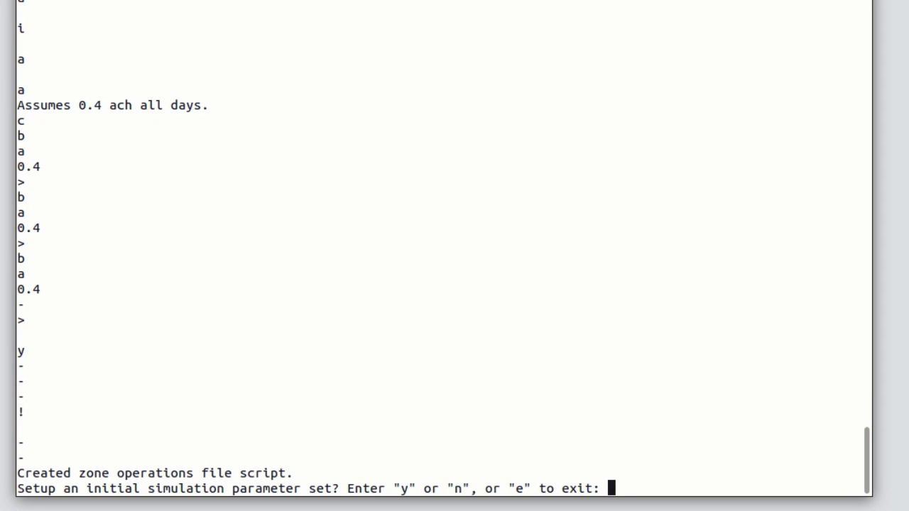
text(y)
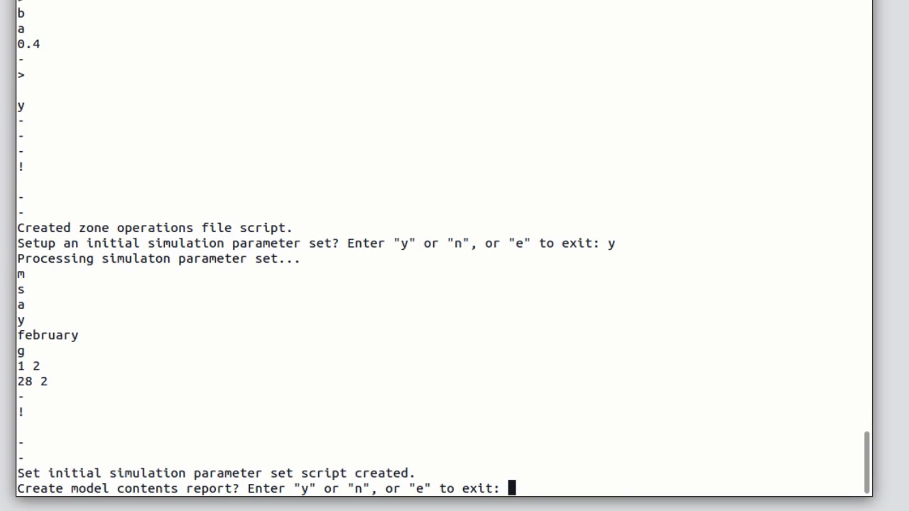
text(y)
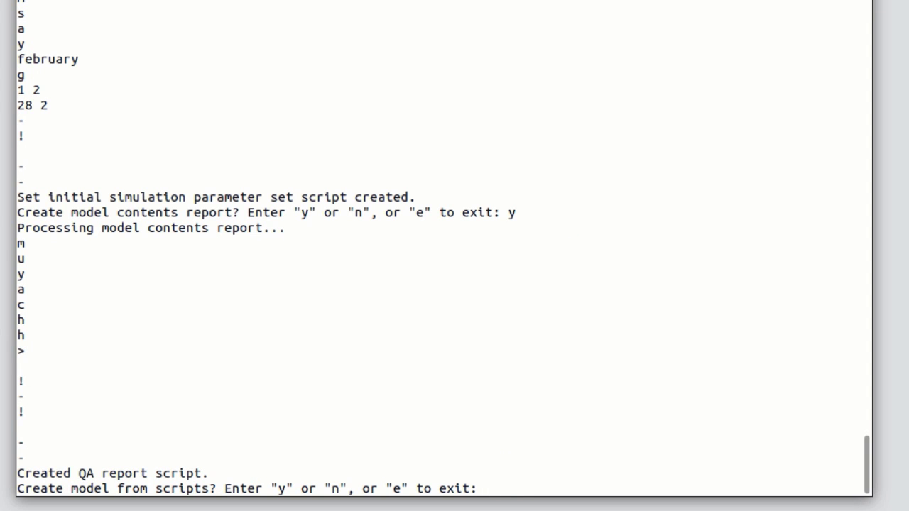
text(y)
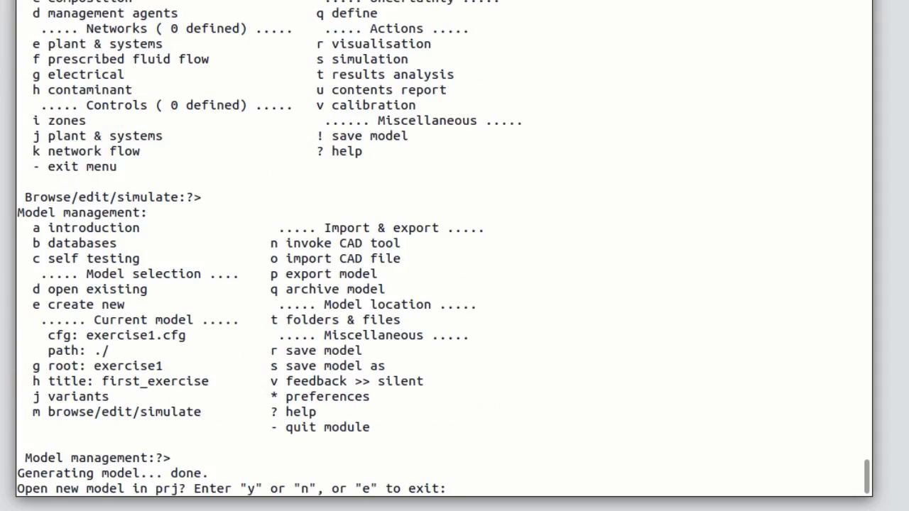
text(y)
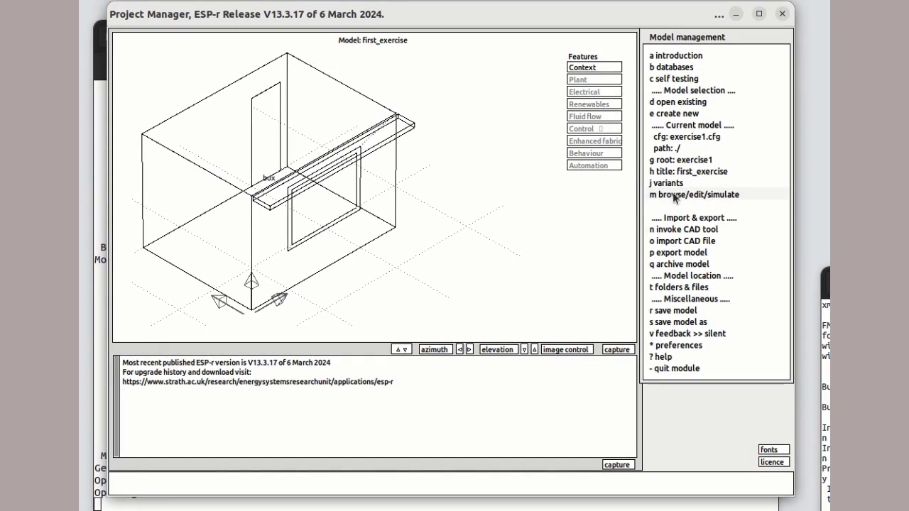
Reopen the box zone geometry with vertex numbers labelled, then list surface attributes for s_frame.
click(693, 194)
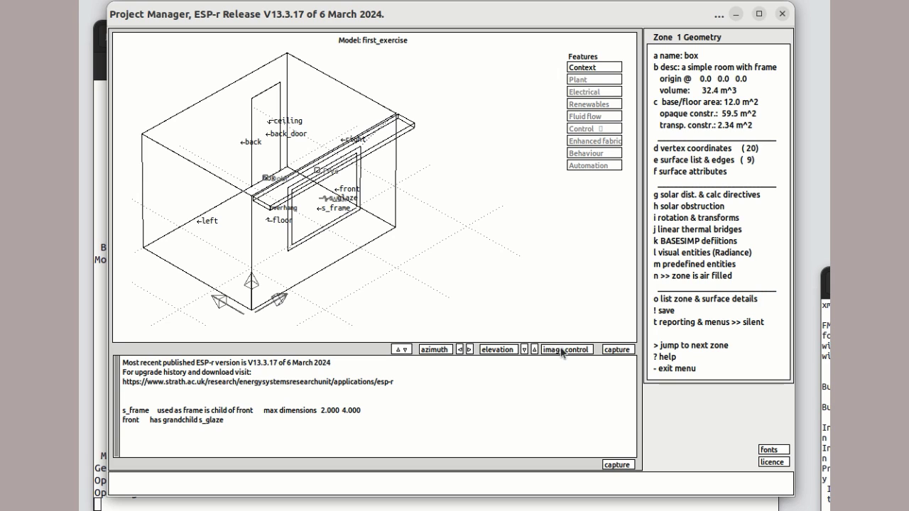
click(566, 348)
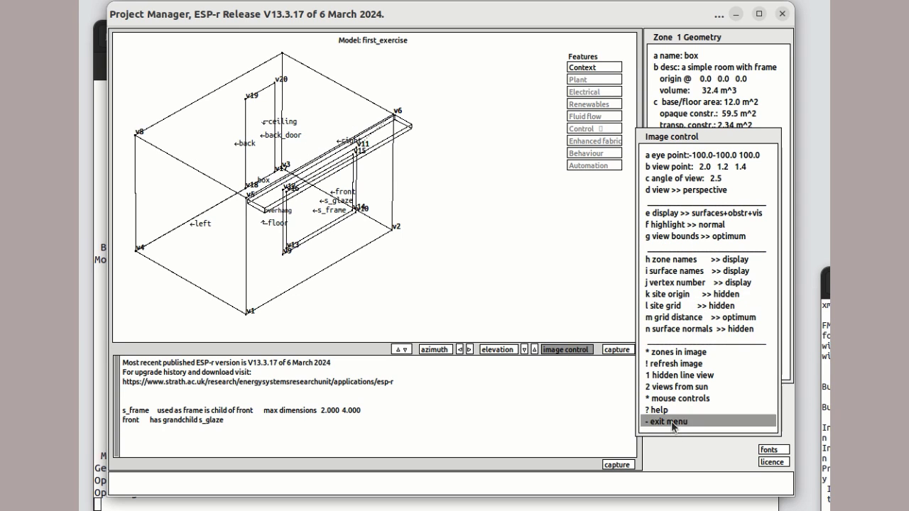
click(666, 421)
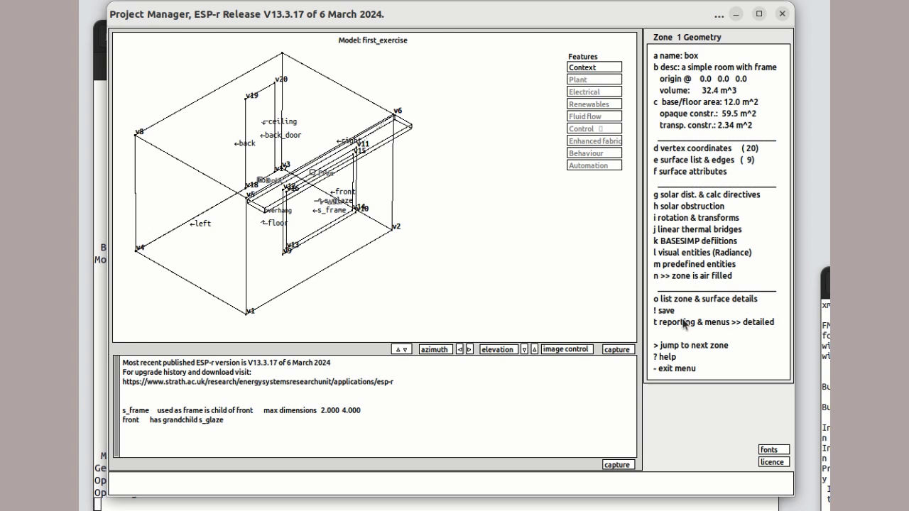
click(687, 171)
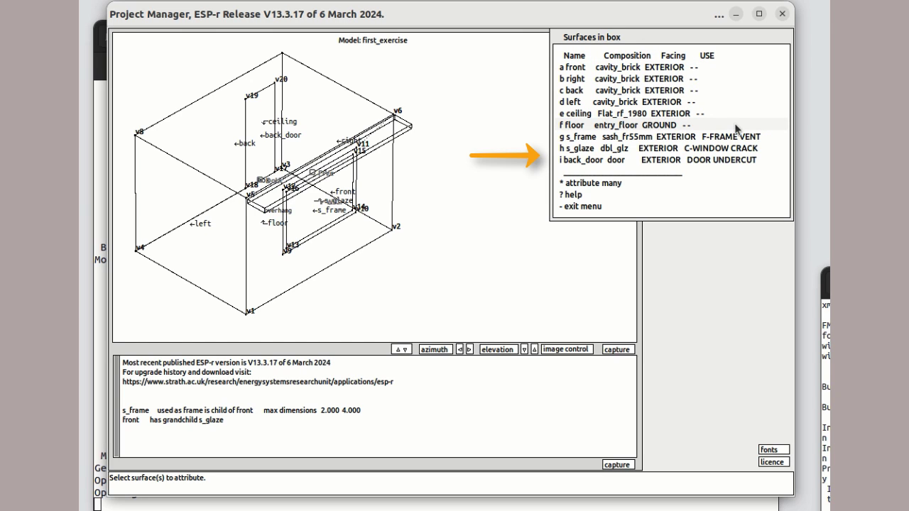
mouse_move(572, 206)
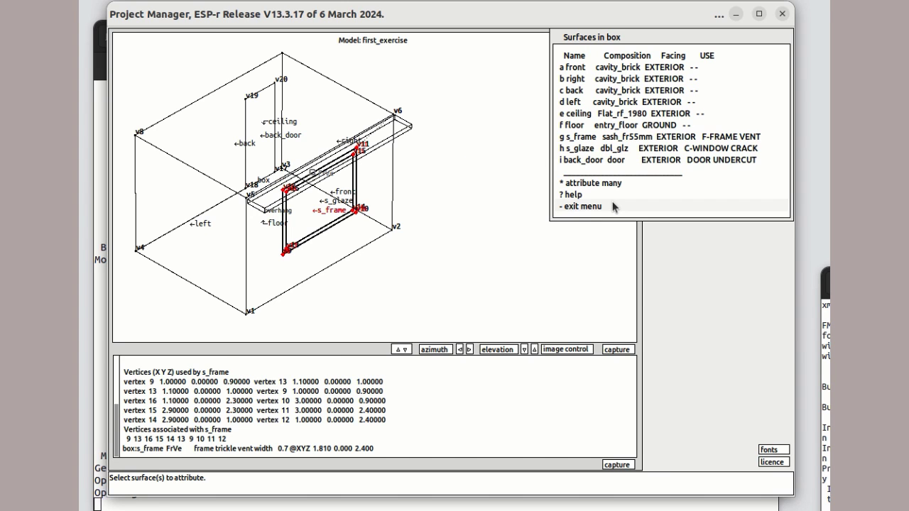
click(580, 206)
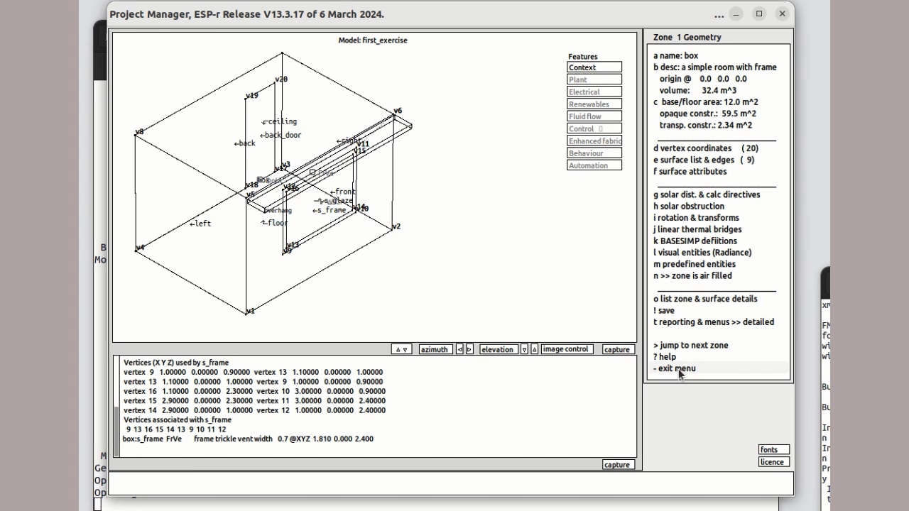
Leave zone geometry and run the shading and insolation calculations for zone box.
click(676, 368)
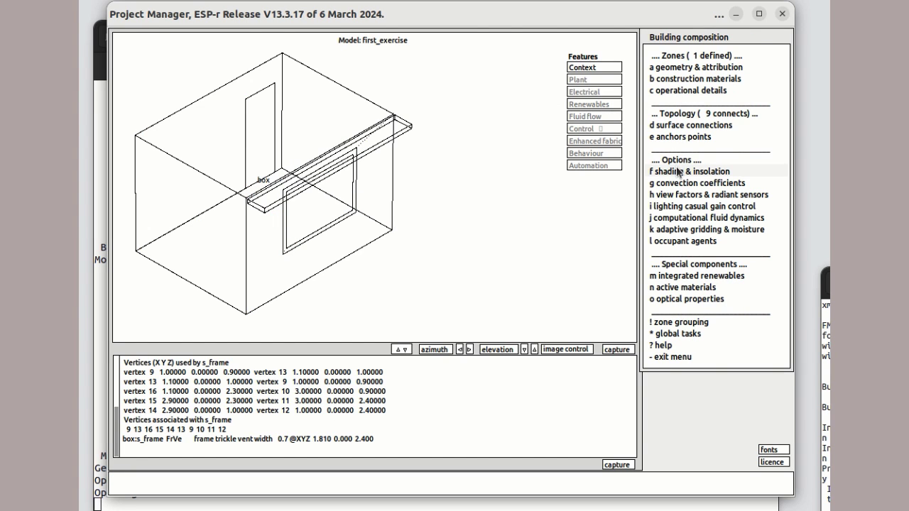
click(688, 171)
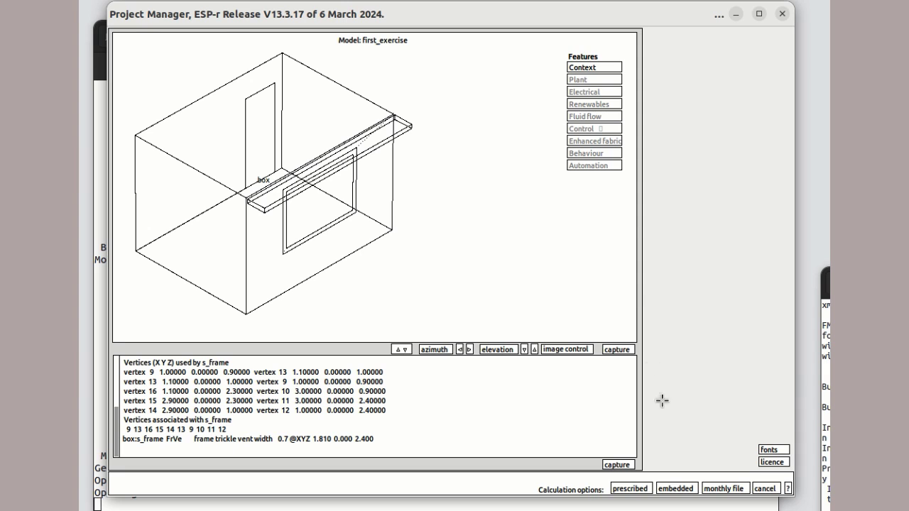
mouse_move(725, 488)
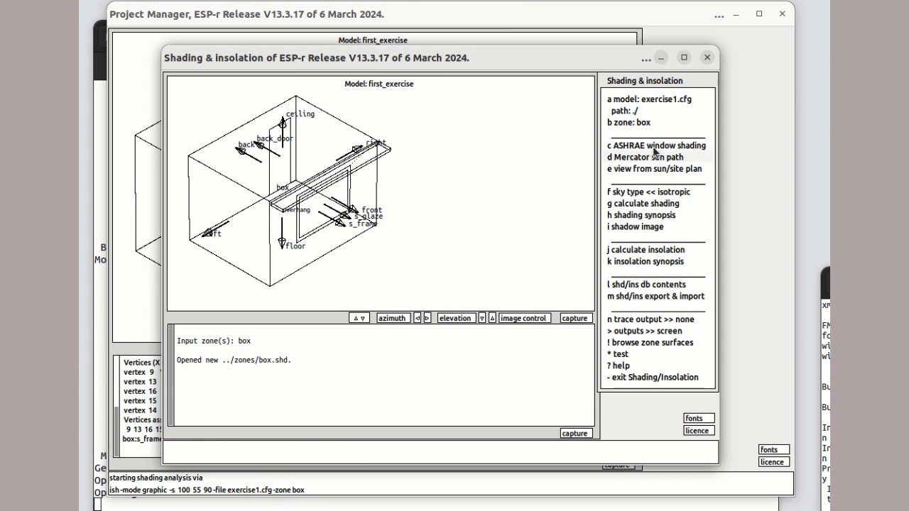
click(643, 203)
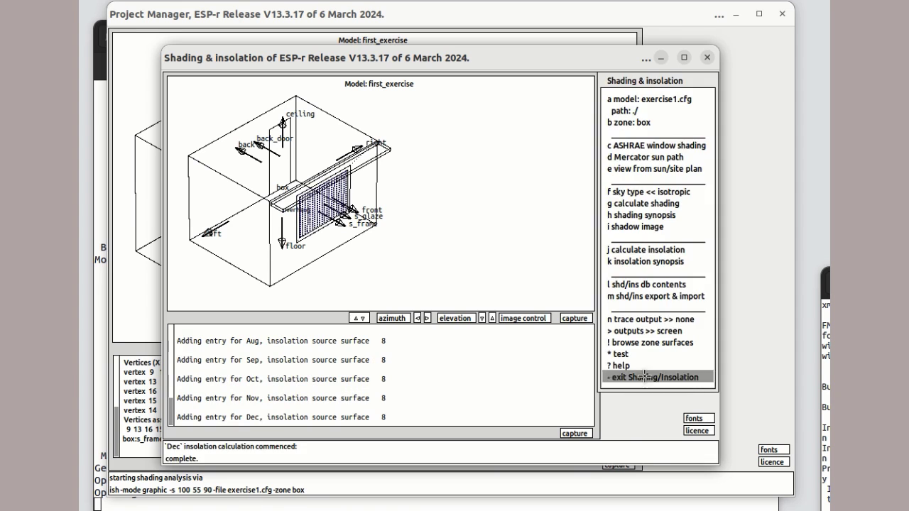
click(650, 377)
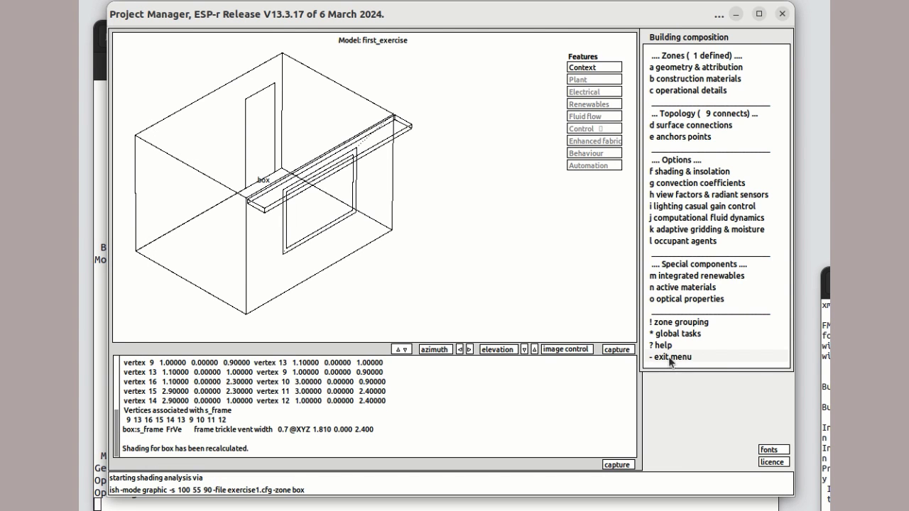
click(669, 356)
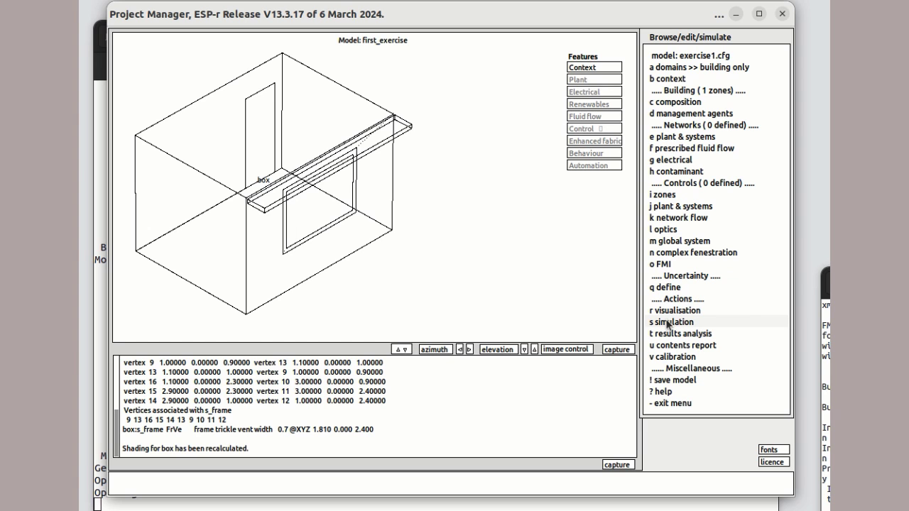
Start an interactive integrated simulation on exercise1.cfg with progress monitoring turned on.
click(670, 322)
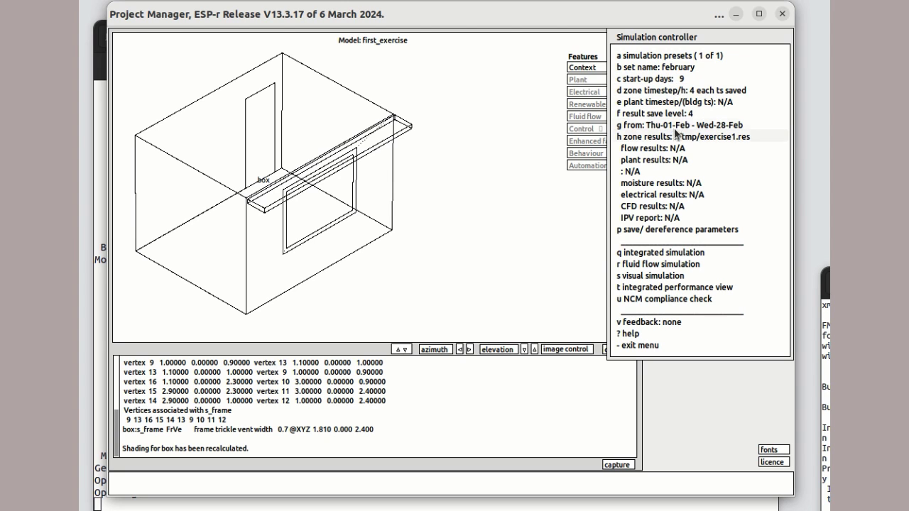
mouse_move(698, 159)
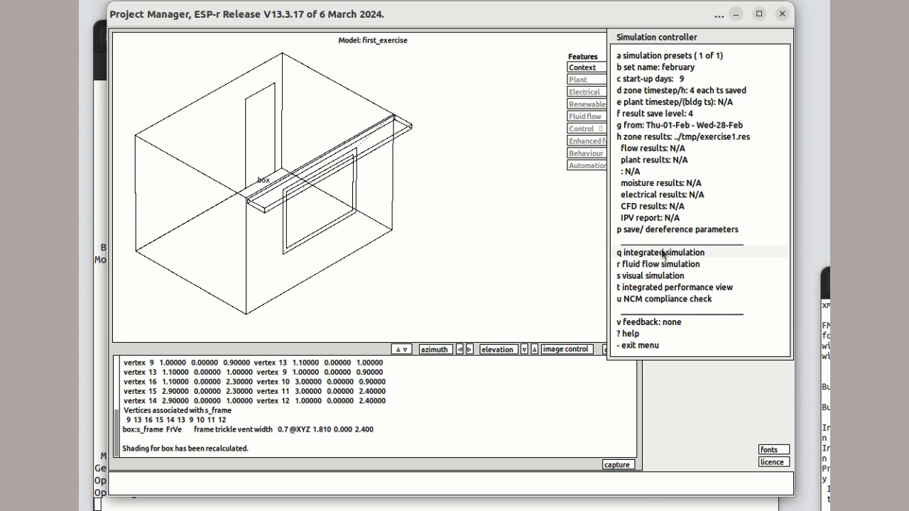
click(661, 252)
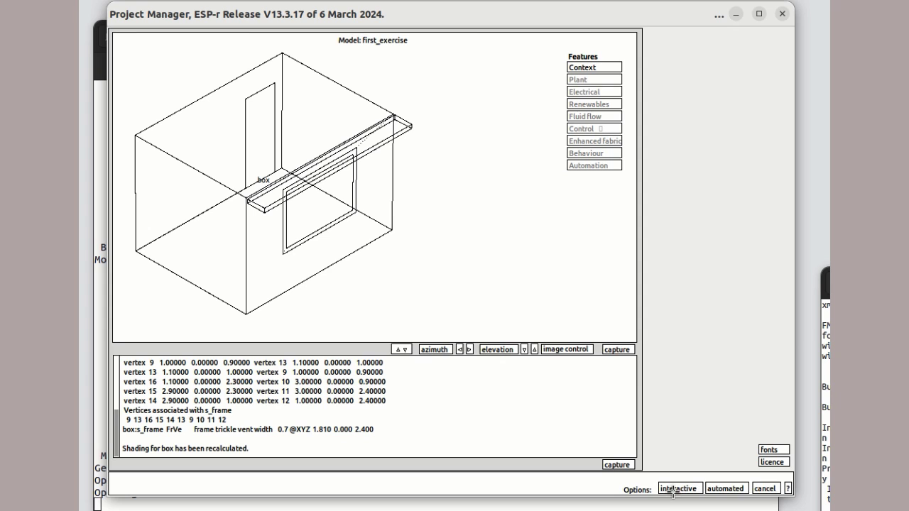
click(678, 489)
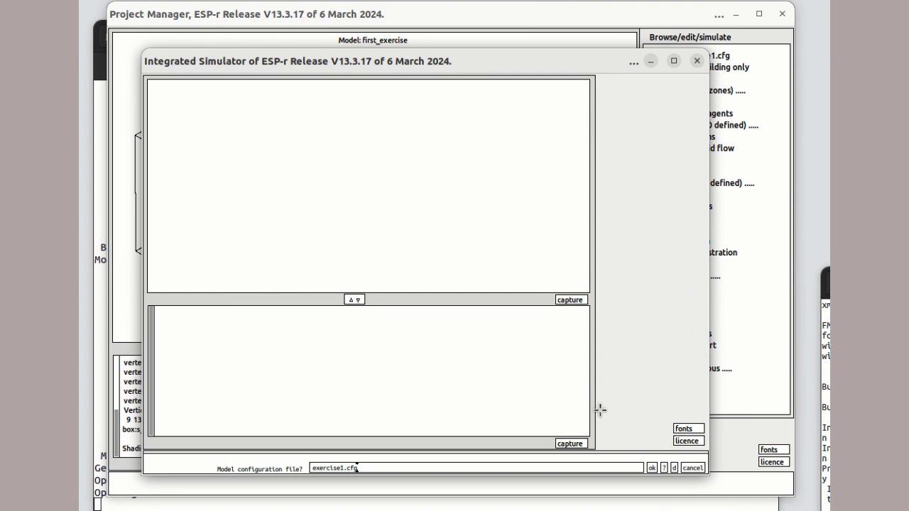
click(651, 467)
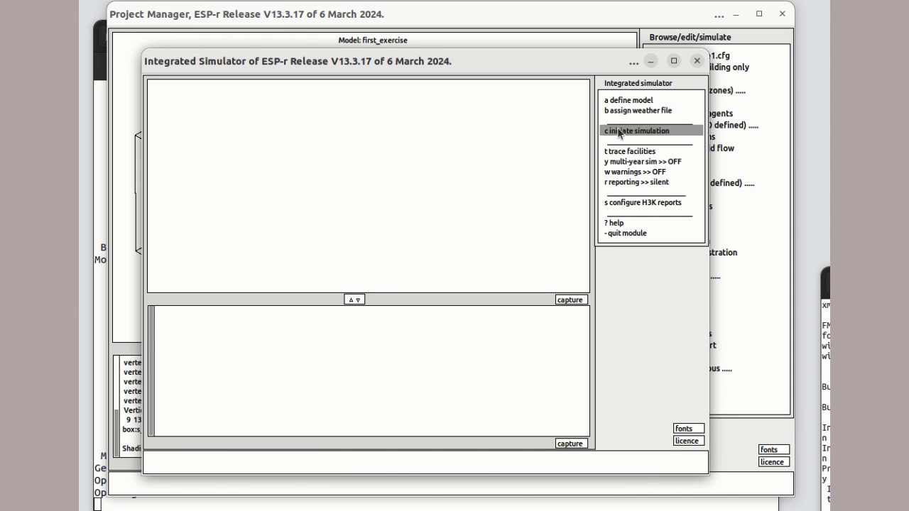
click(636, 130)
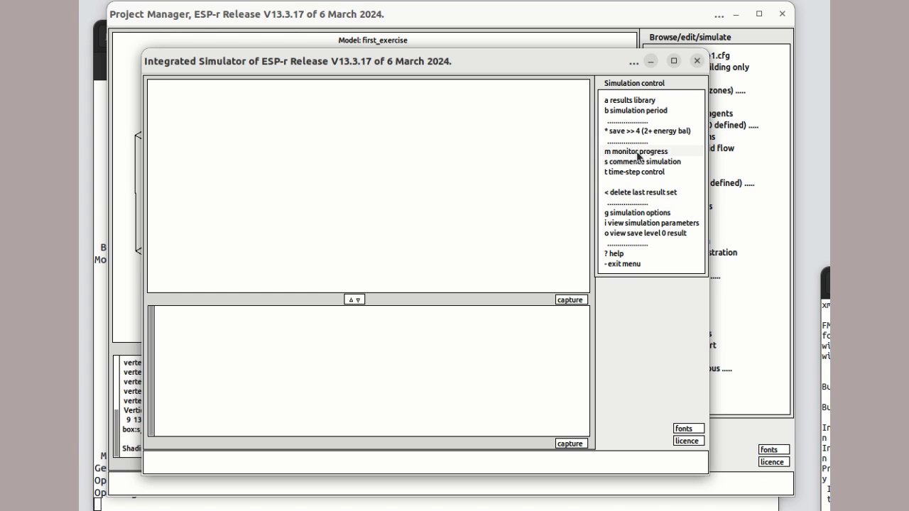
click(635, 152)
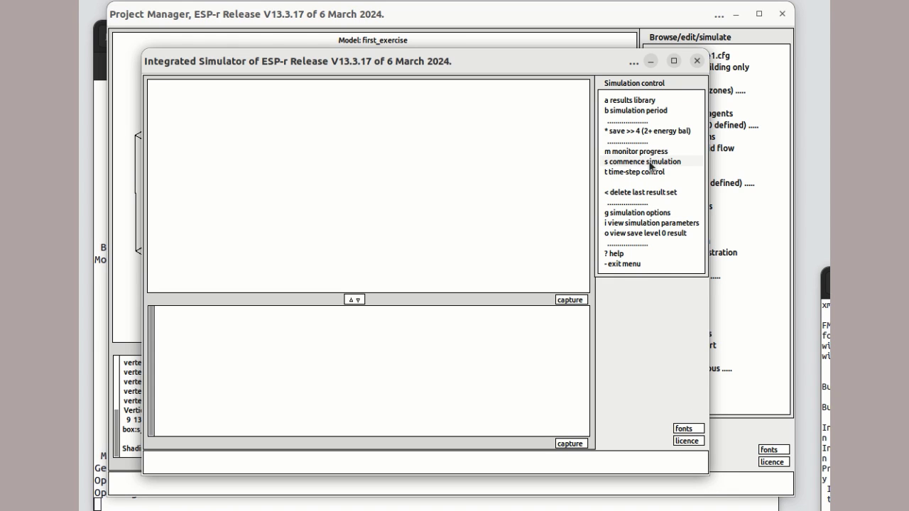
Run the February simulation with result-set description '1' and save the results.
click(642, 161)
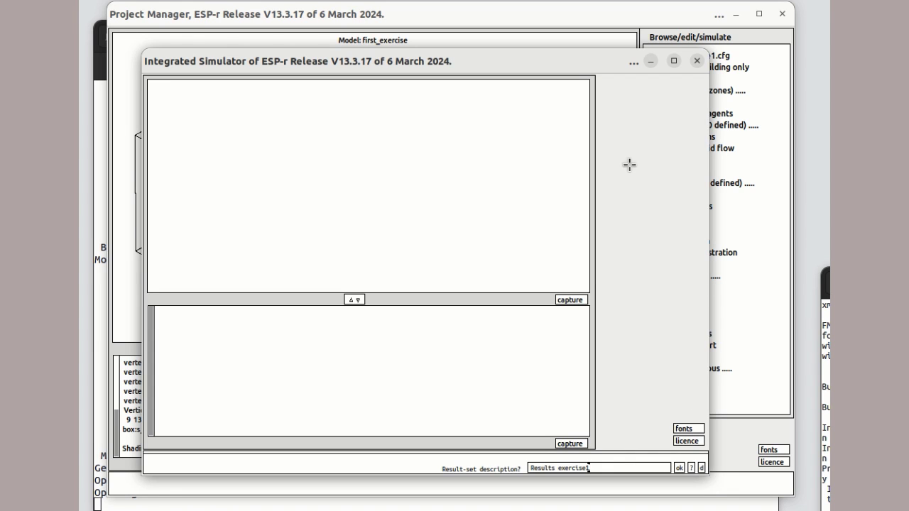
mouse_move(621, 464)
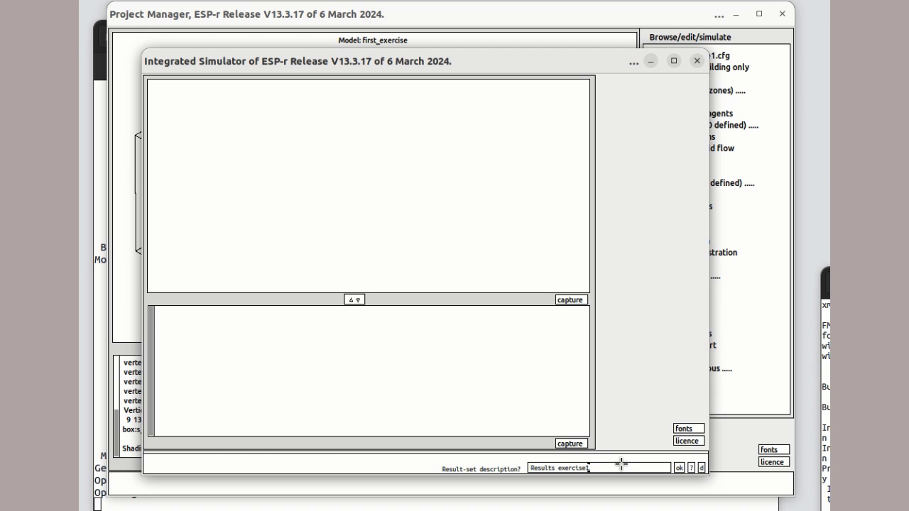
text(1)
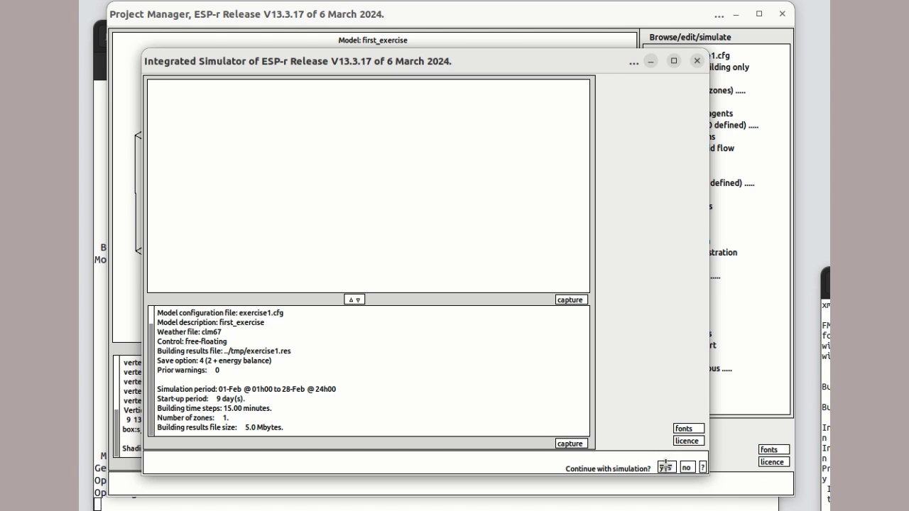
click(663, 468)
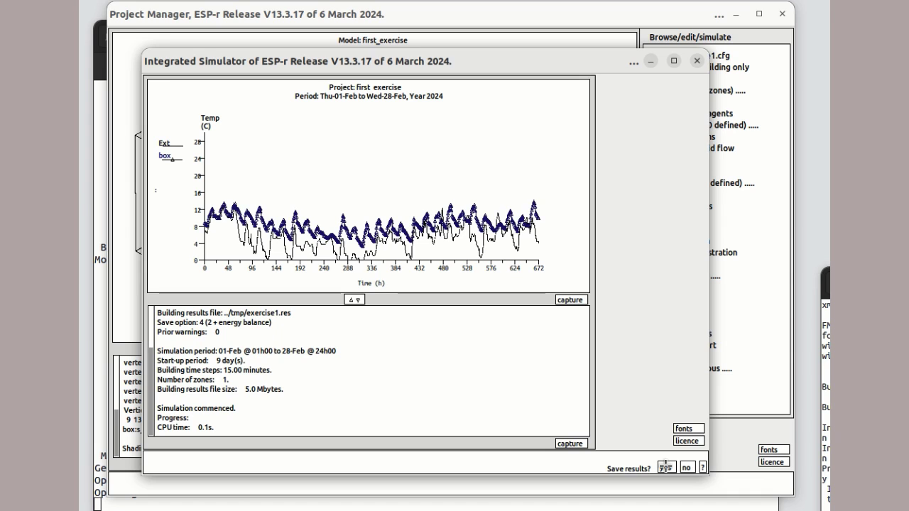
mouse_move(666, 467)
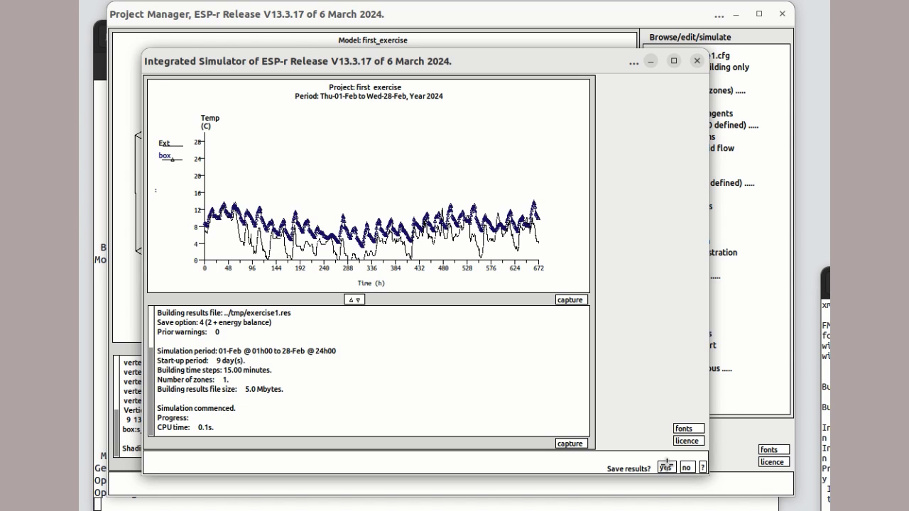
click(665, 467)
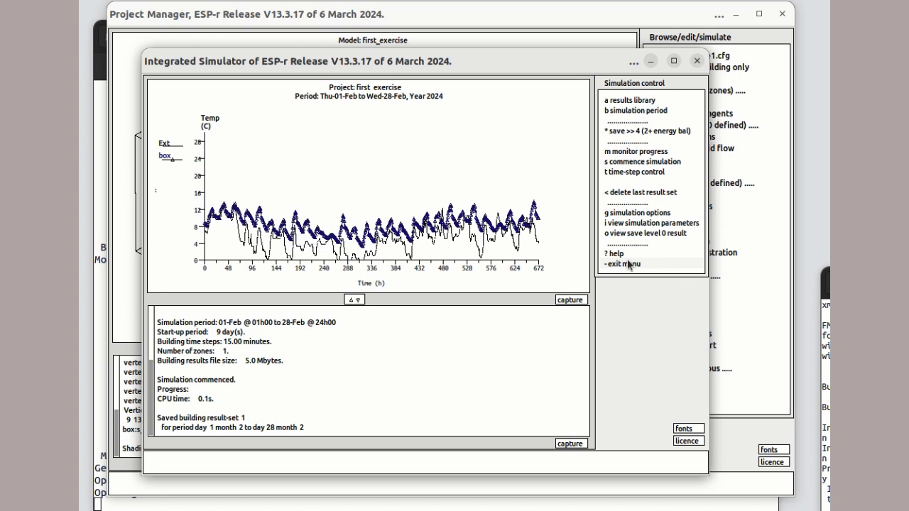
click(622, 264)
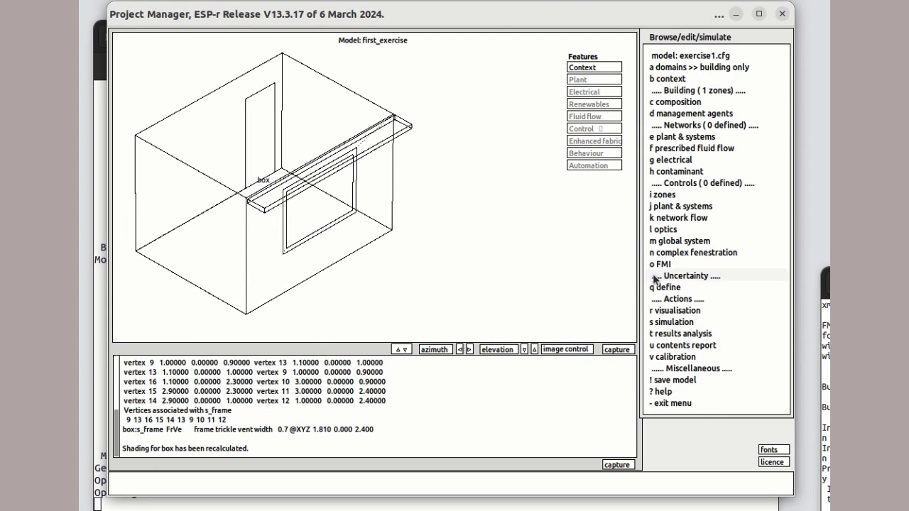
mouse_move(672, 334)
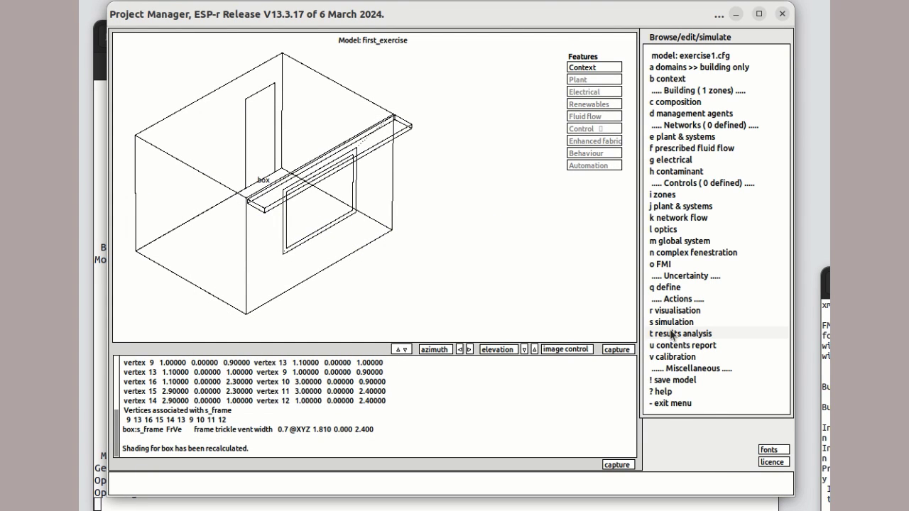
In results analysis, pick resultant temperature under graphs, parameter plot, temperatures.
click(679, 333)
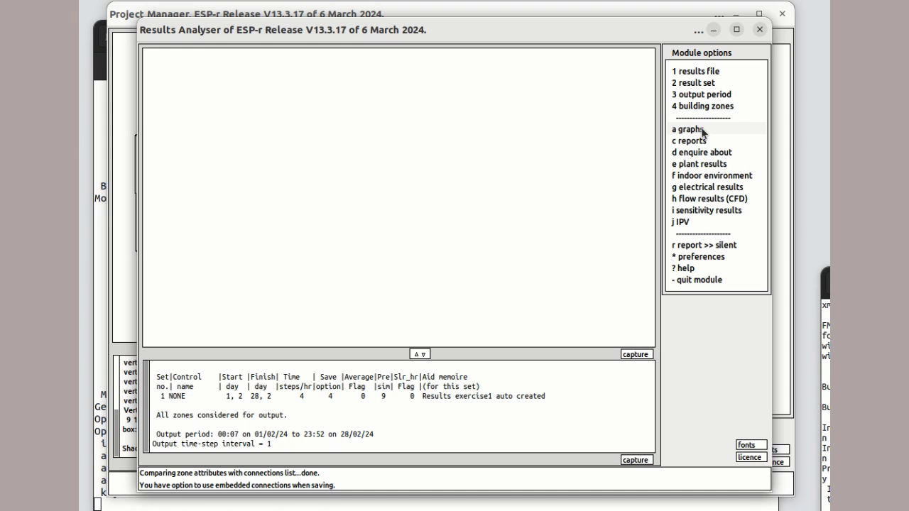
click(687, 129)
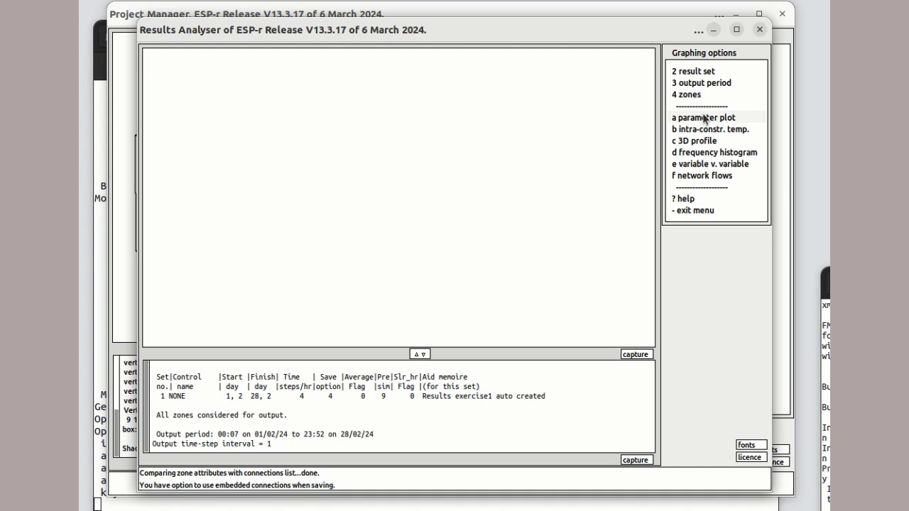
click(702, 116)
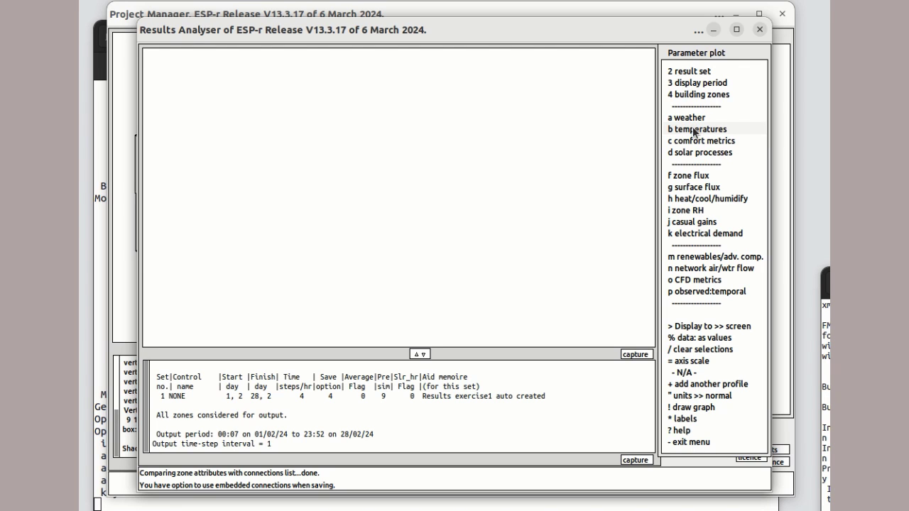
click(696, 129)
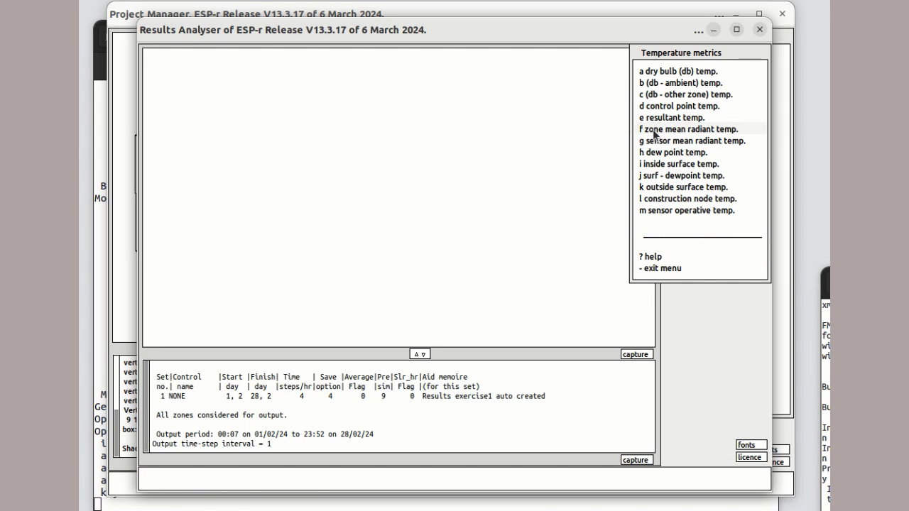
click(671, 117)
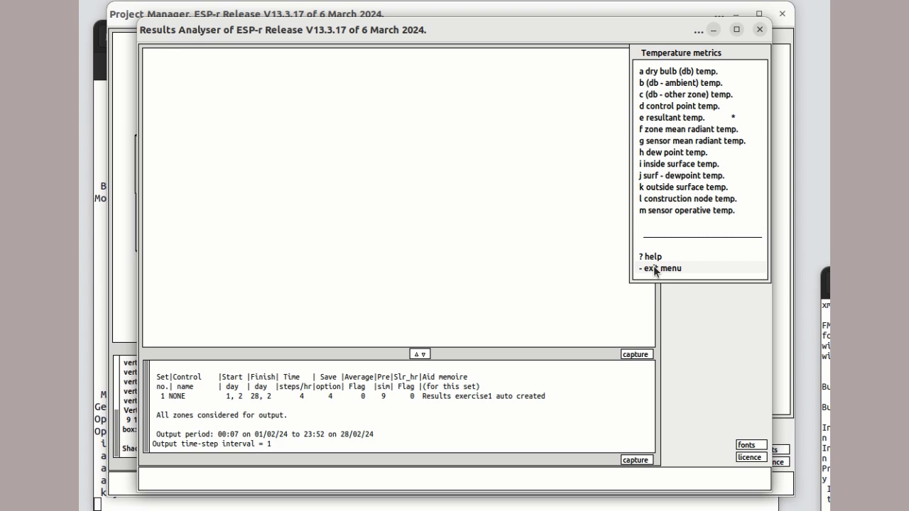
click(660, 268)
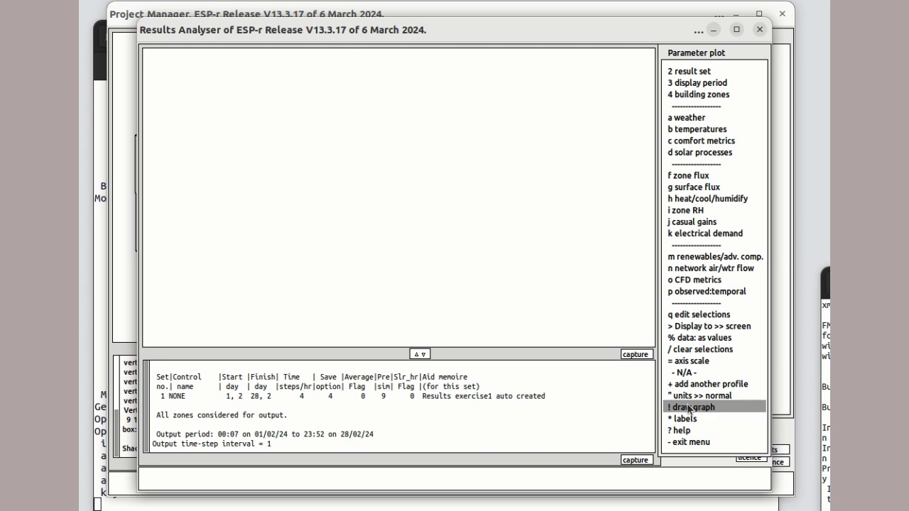
Draw the February resultant temperature and solar load graph for zone box.
click(690, 406)
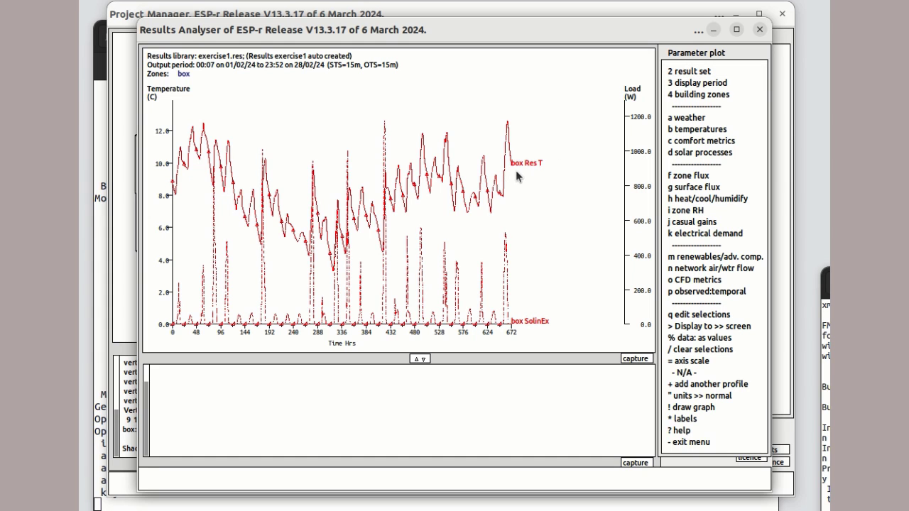
mouse_move(508, 298)
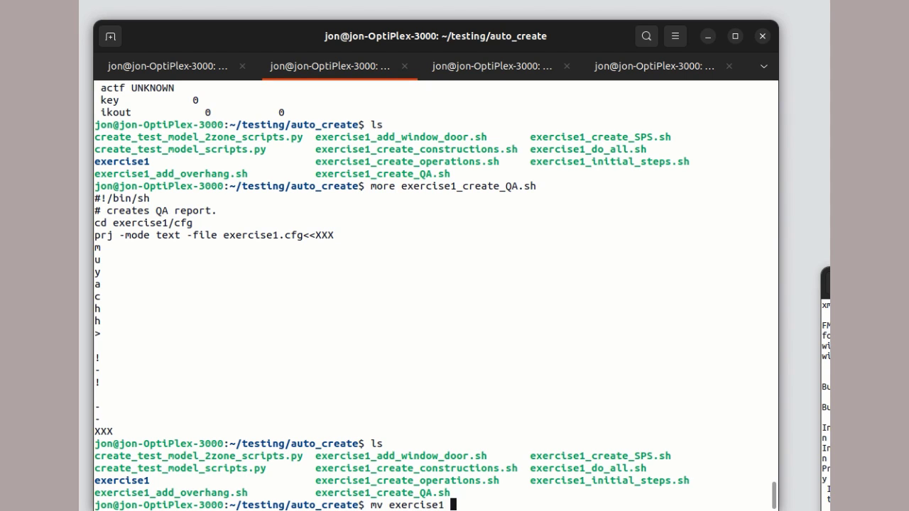
Rename exercise1 to exercise1- and run ./exercise1_initial_steps.sh to regenerate the model.
text(exercise)
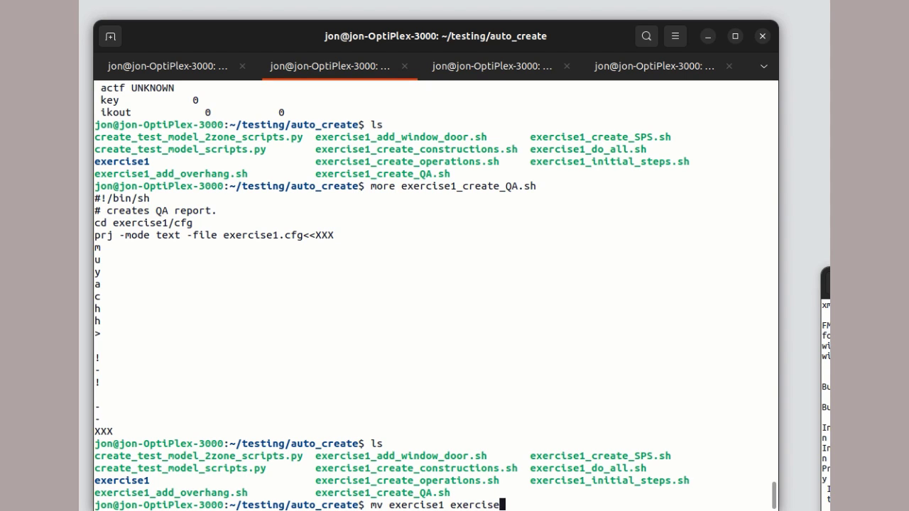
text(-)
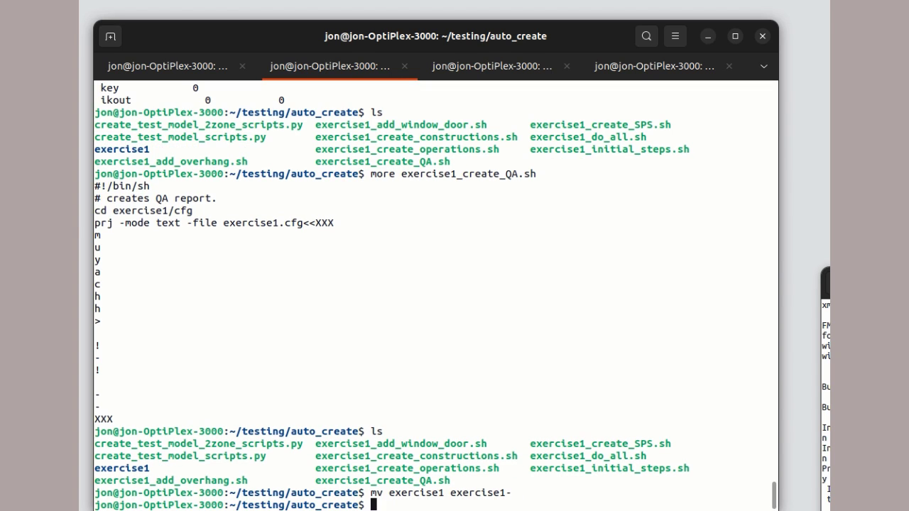
text(./)
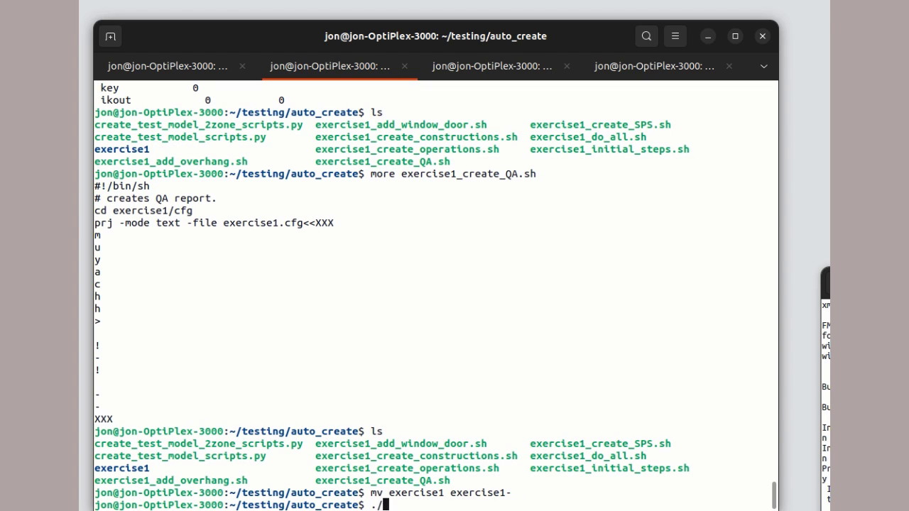
mouse_move(441, 410)
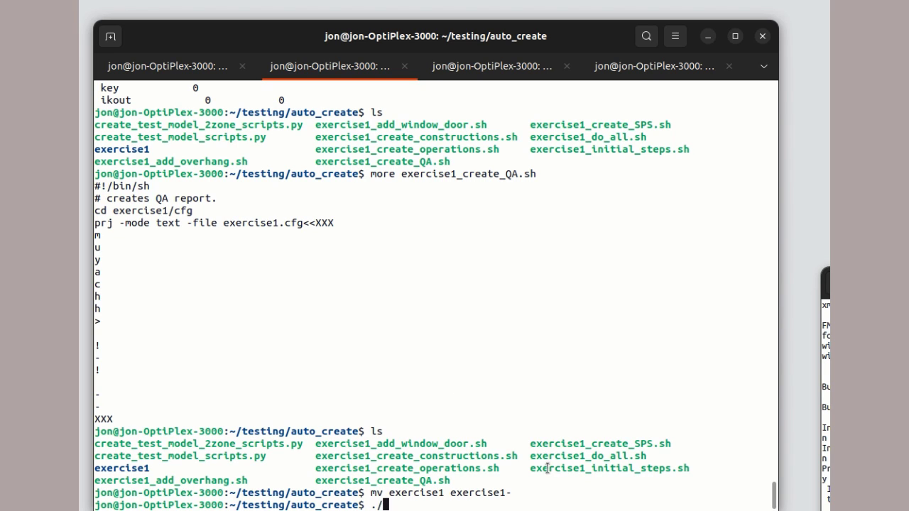
double_click(545, 468)
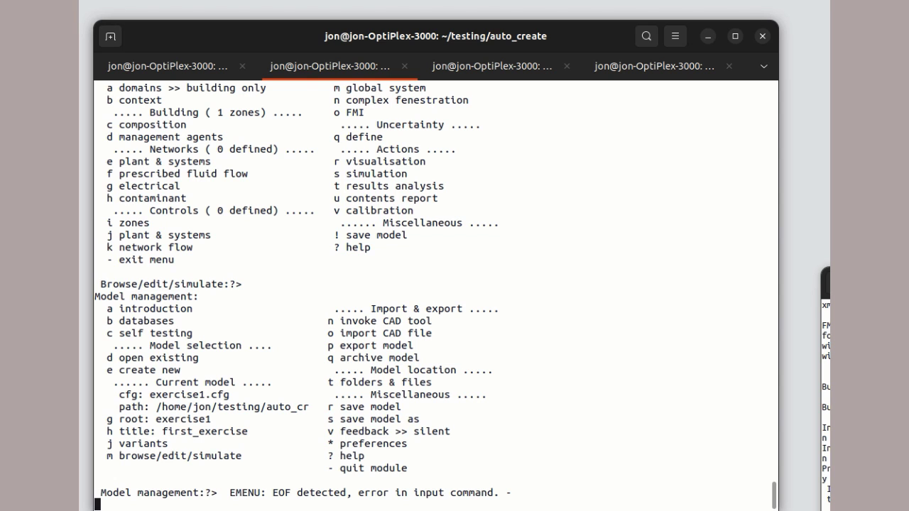
key(Return)
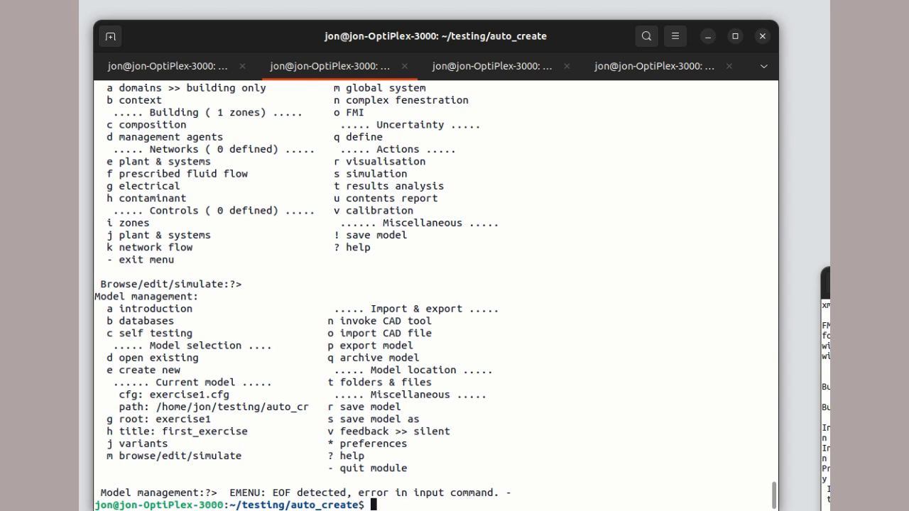
Enter the exercise1/cfg folder and launch ESP-r with prj -file exercise1.cfg.
text(ls)
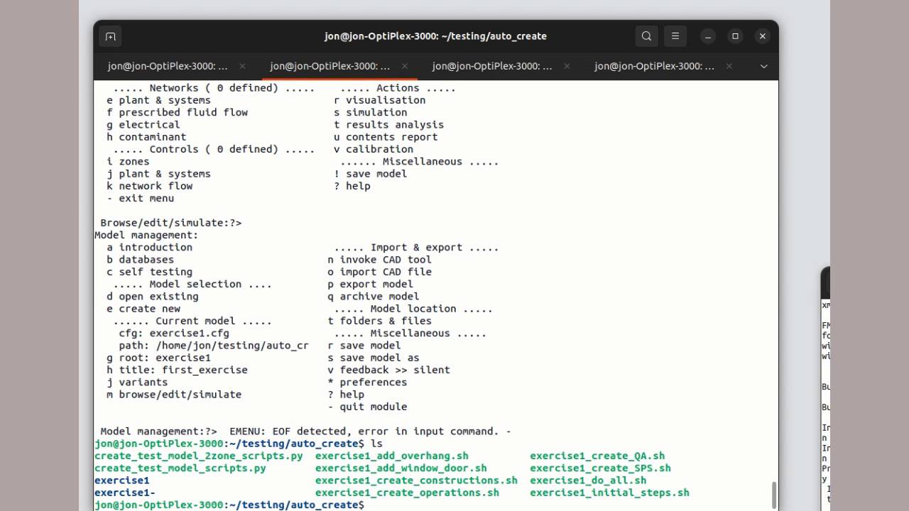
text(cd exercise)
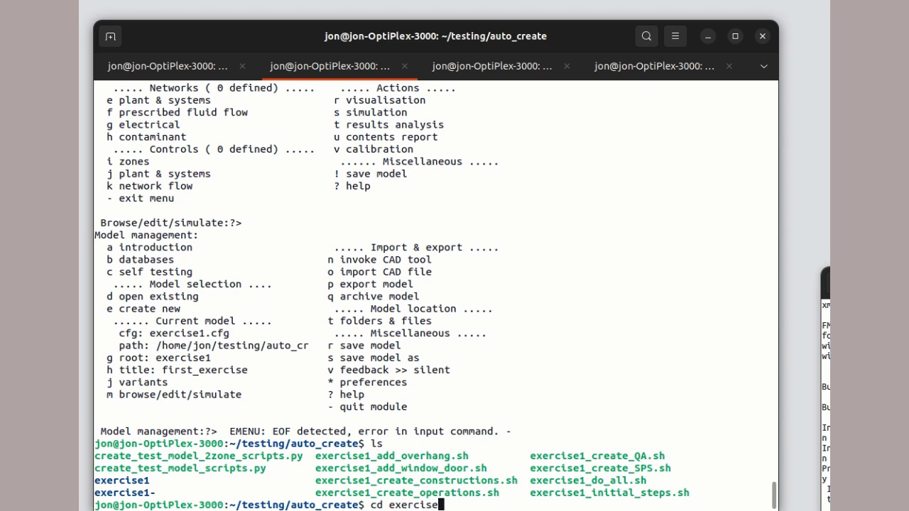
key(Return)
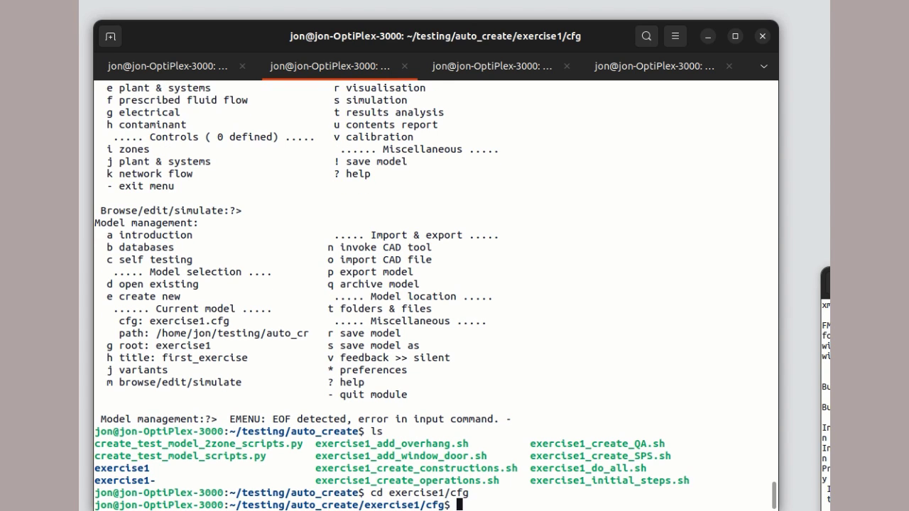
text(prj -file)
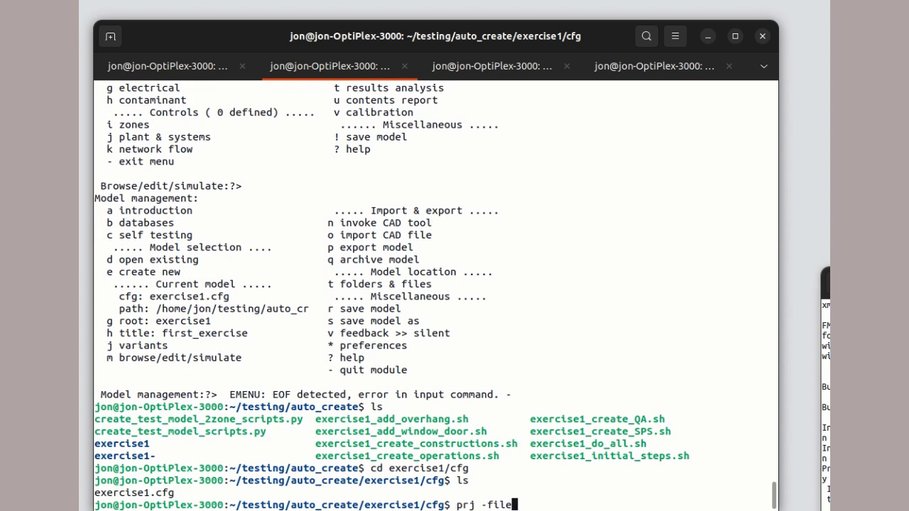
text(exercise1.cfg)
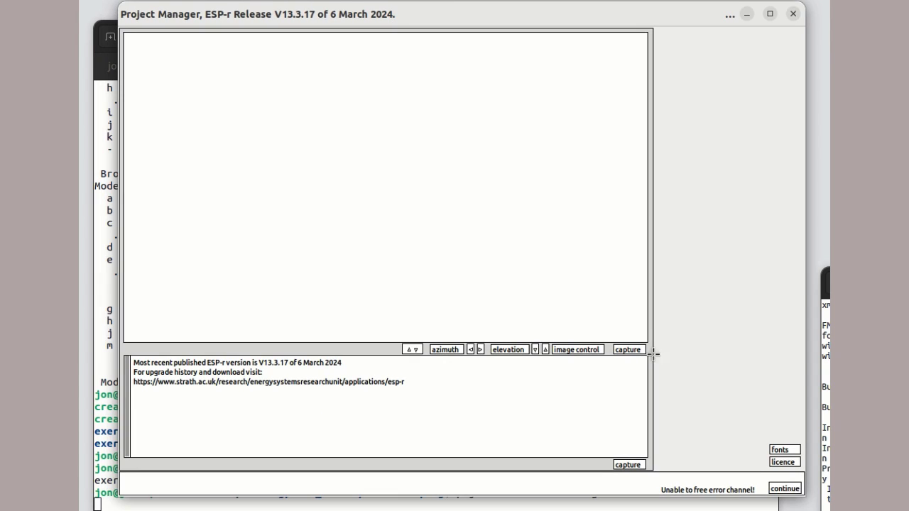
Load the regenerated model, review box zone surfaces under geometry & attribution, and return to Building composition.
click(785, 489)
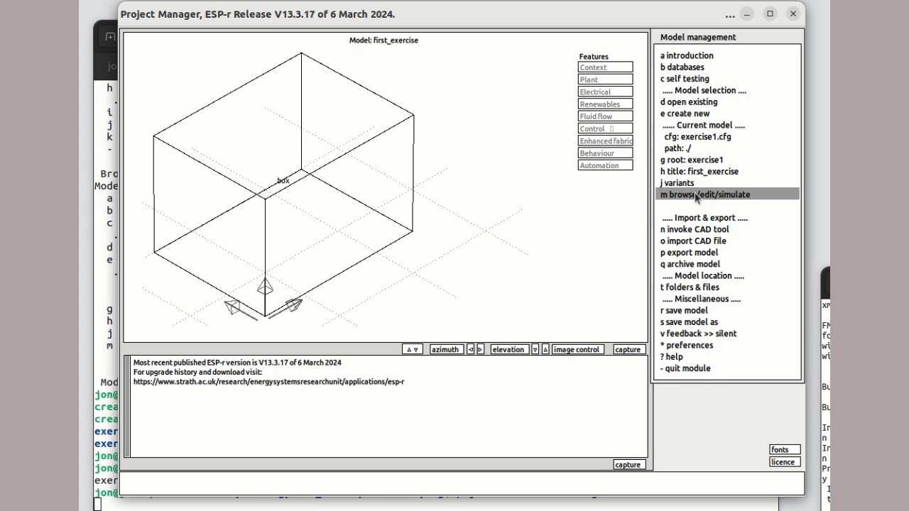
click(712, 194)
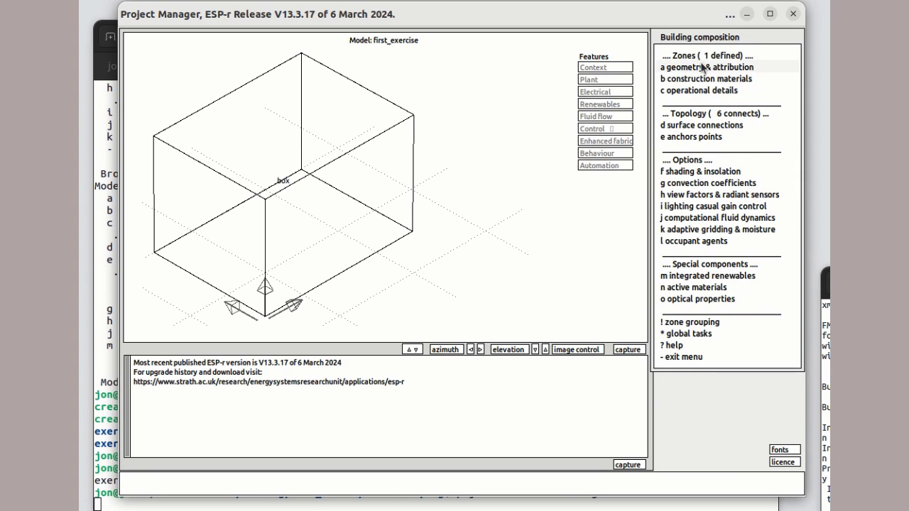
click(707, 66)
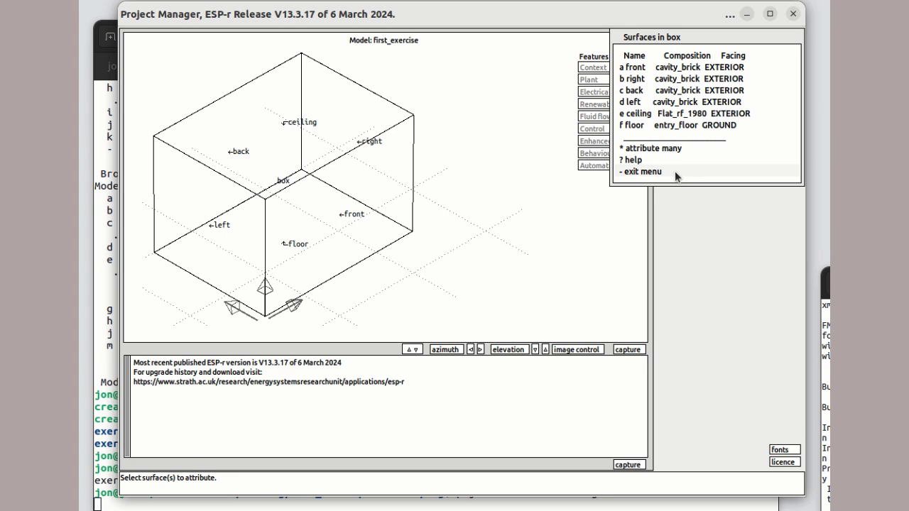
click(640, 171)
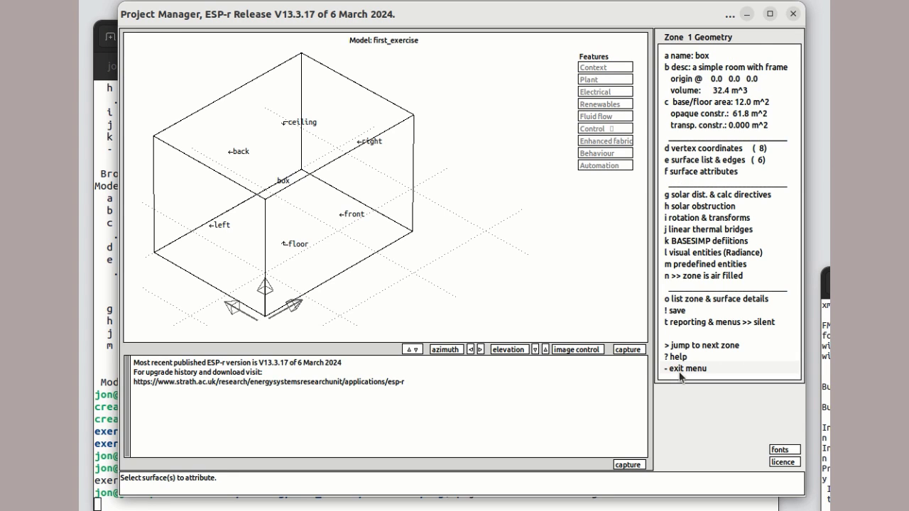
click(679, 368)
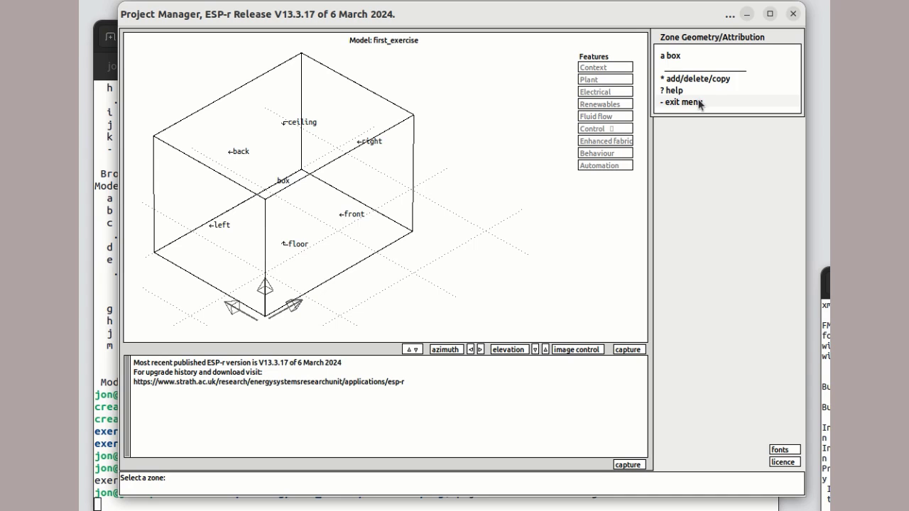
click(682, 101)
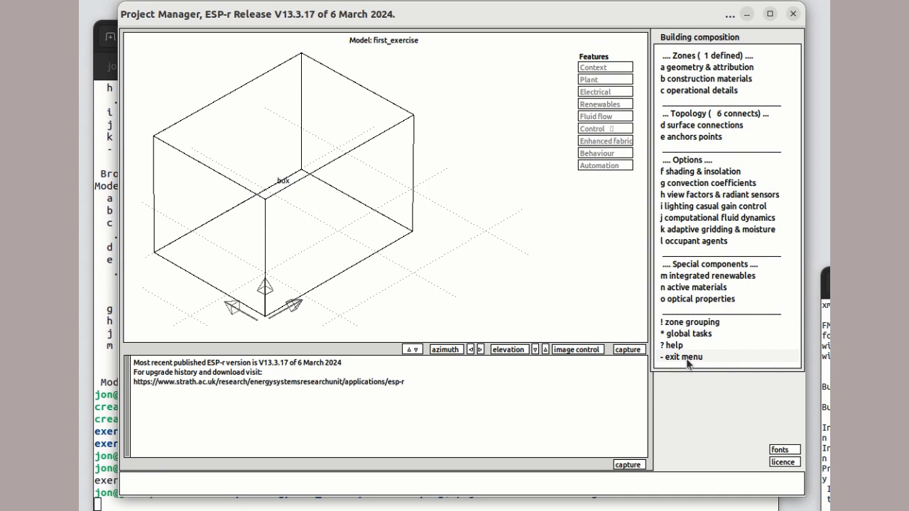